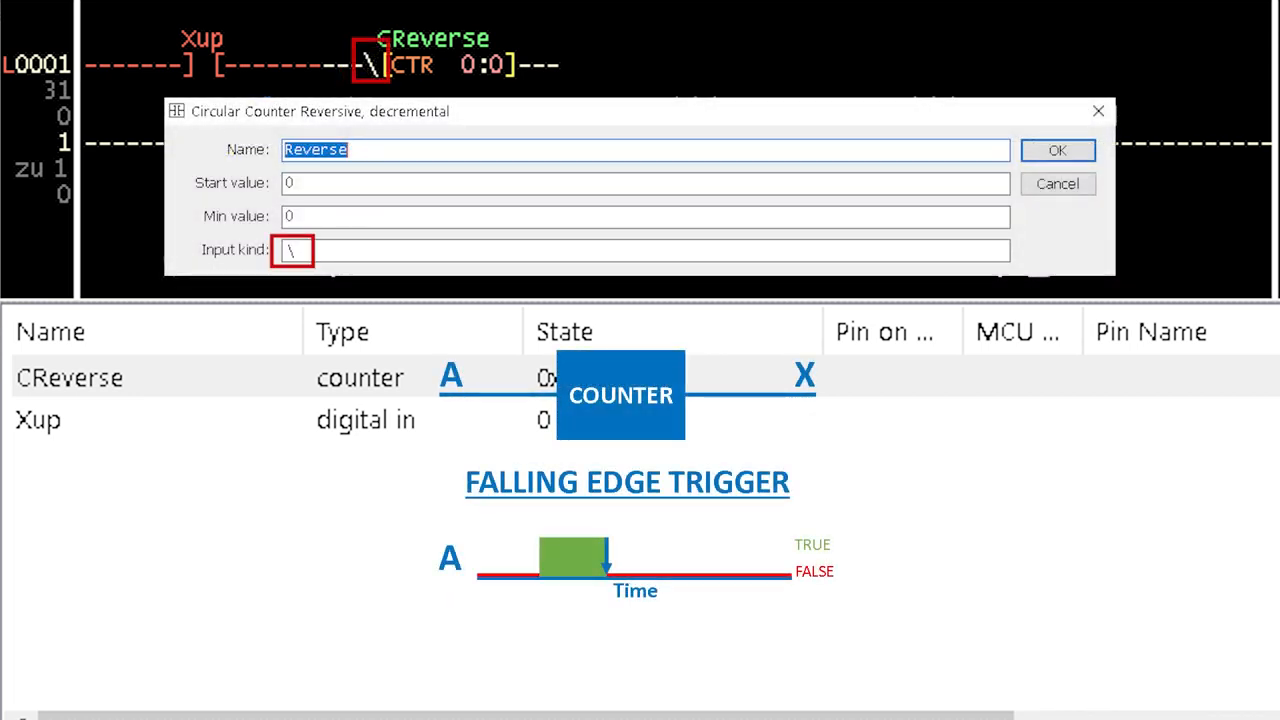
Confirm CReverse with falling-edge input, then bring up the Xswitch/Yled ladder program.
{"action": "left_click", "coordinate": [1056, 150]}
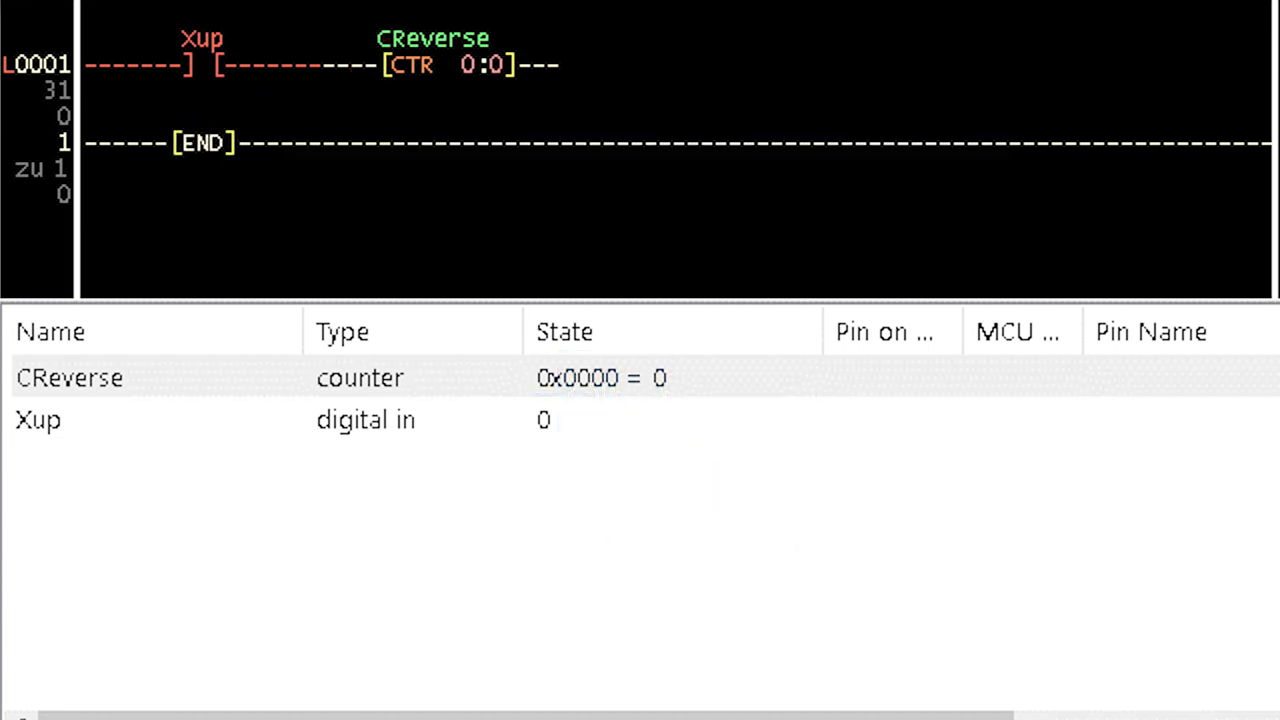
{"action": "double_click", "coordinate": [432, 64]}
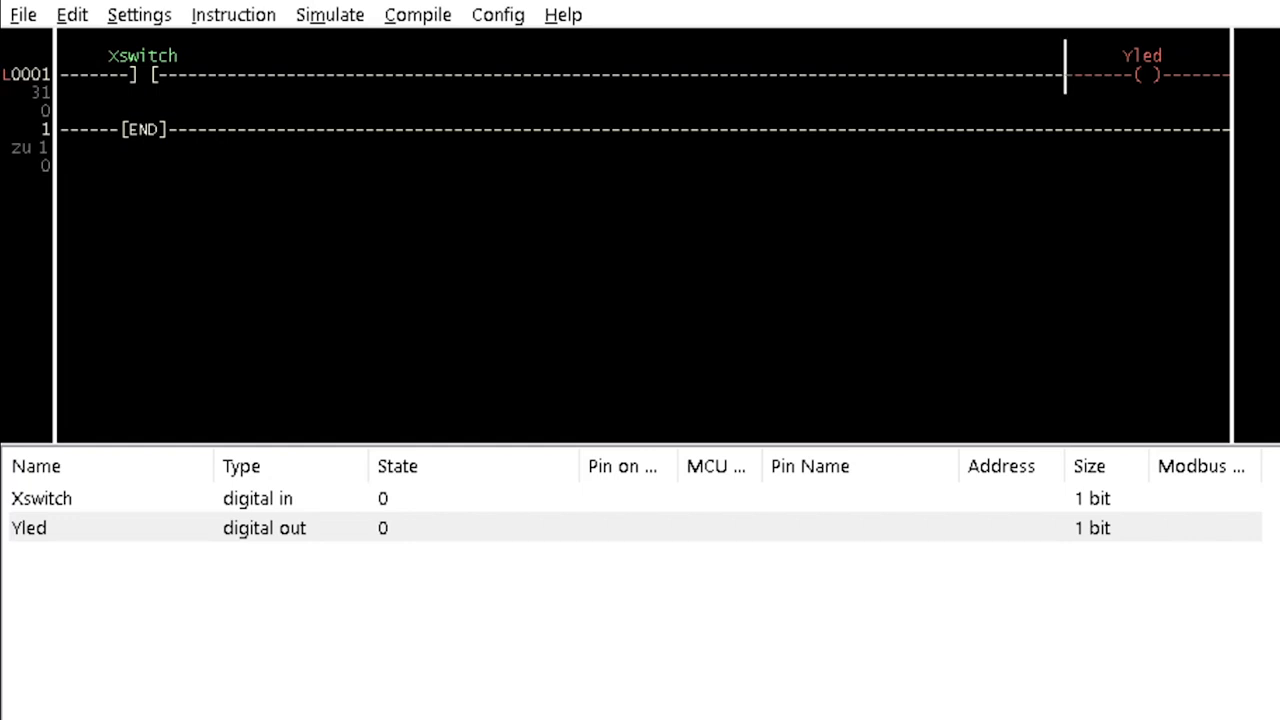
Insert up counter count with preset 3 between Xswitch and Yled.
{"action": "left_click", "coordinate": [232, 14]}
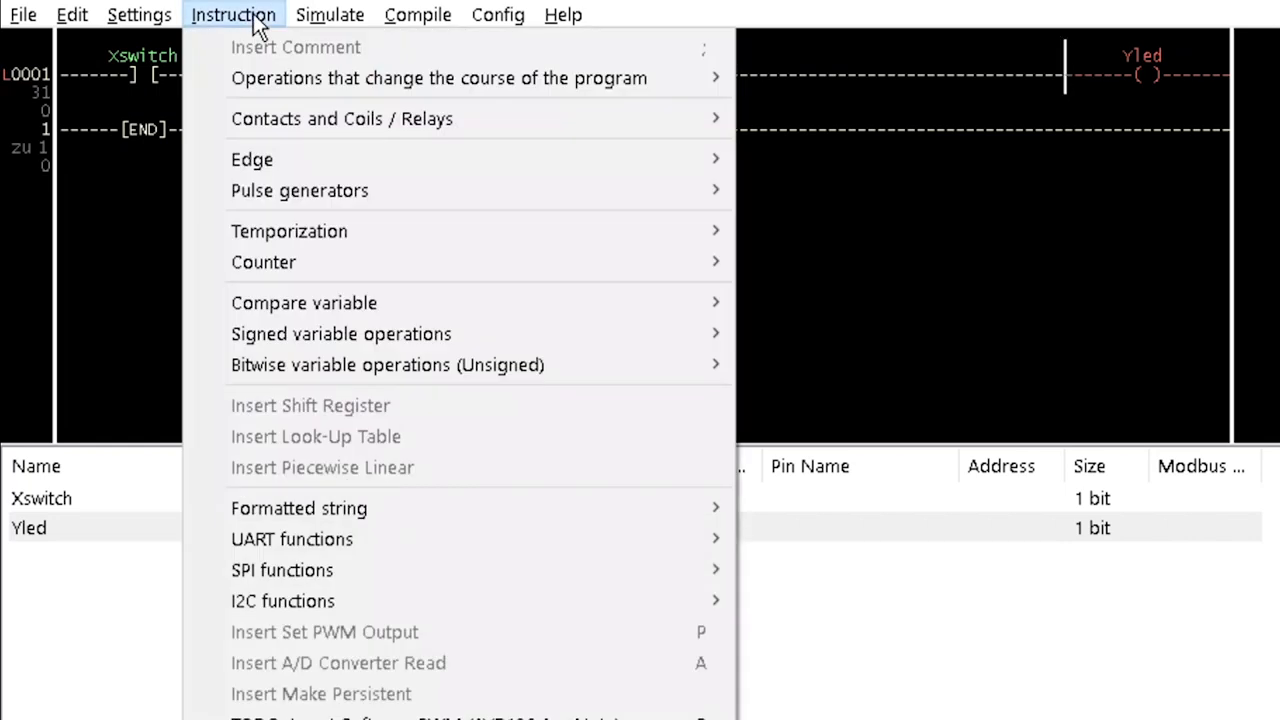
{"action": "mouse_move", "coordinate": [264, 260]}
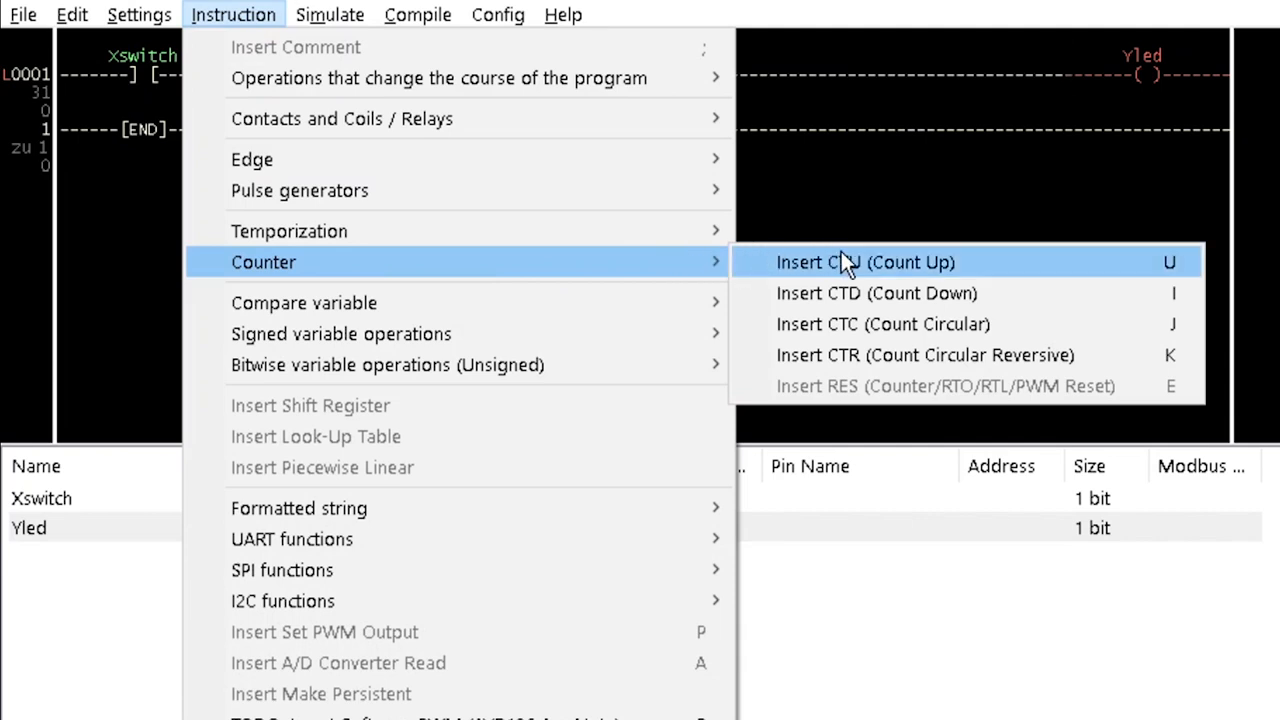
{"action": "left_click", "coordinate": [864, 262]}
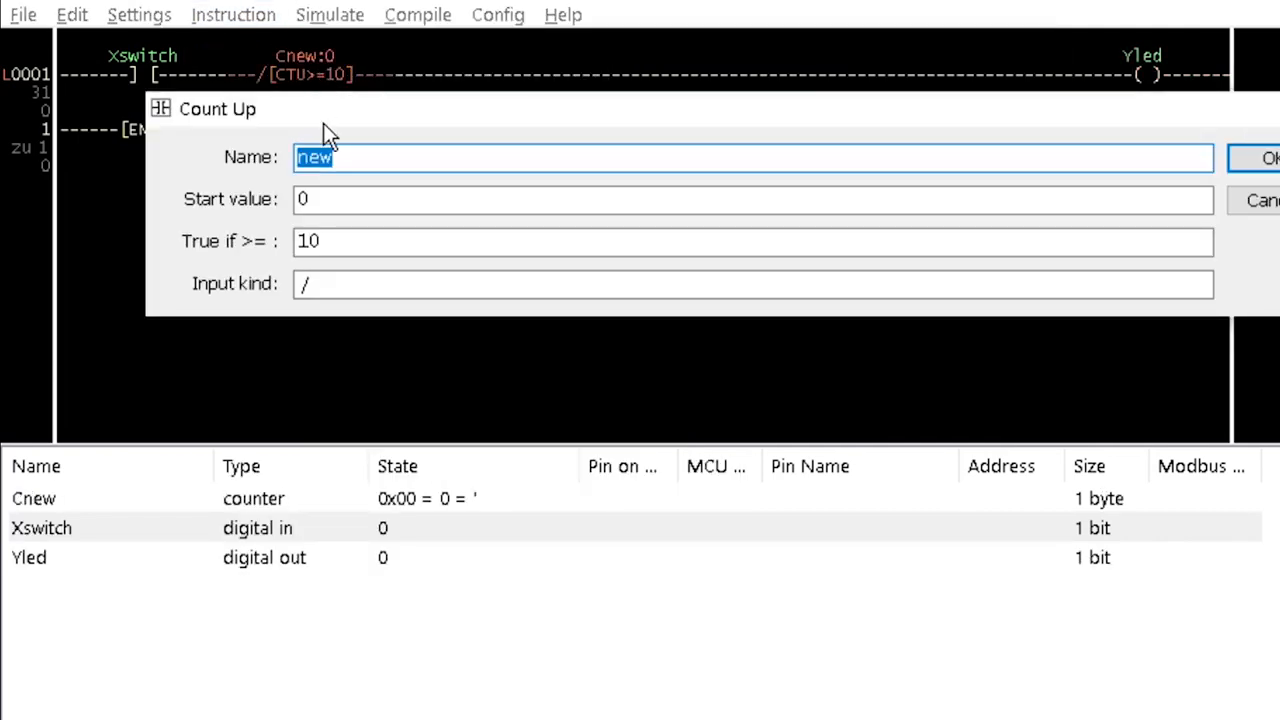
{"action": "type", "text": "count"}
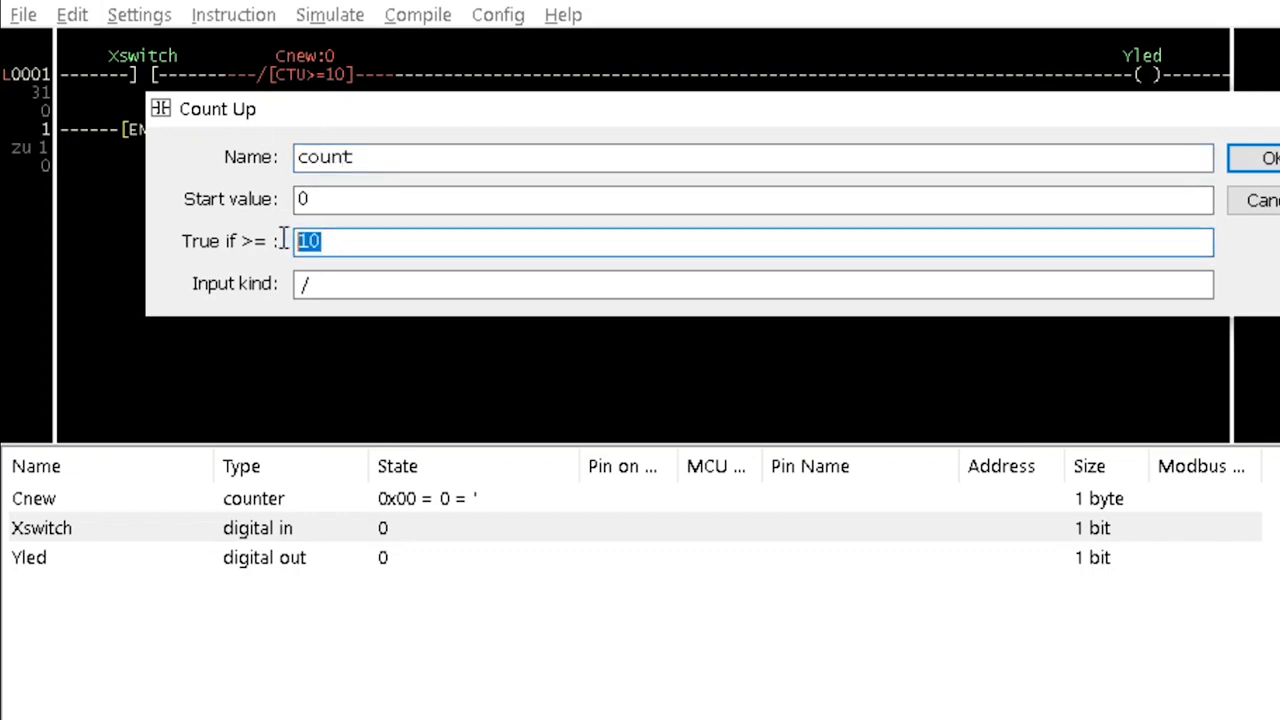
{"action": "type", "text": "3"}
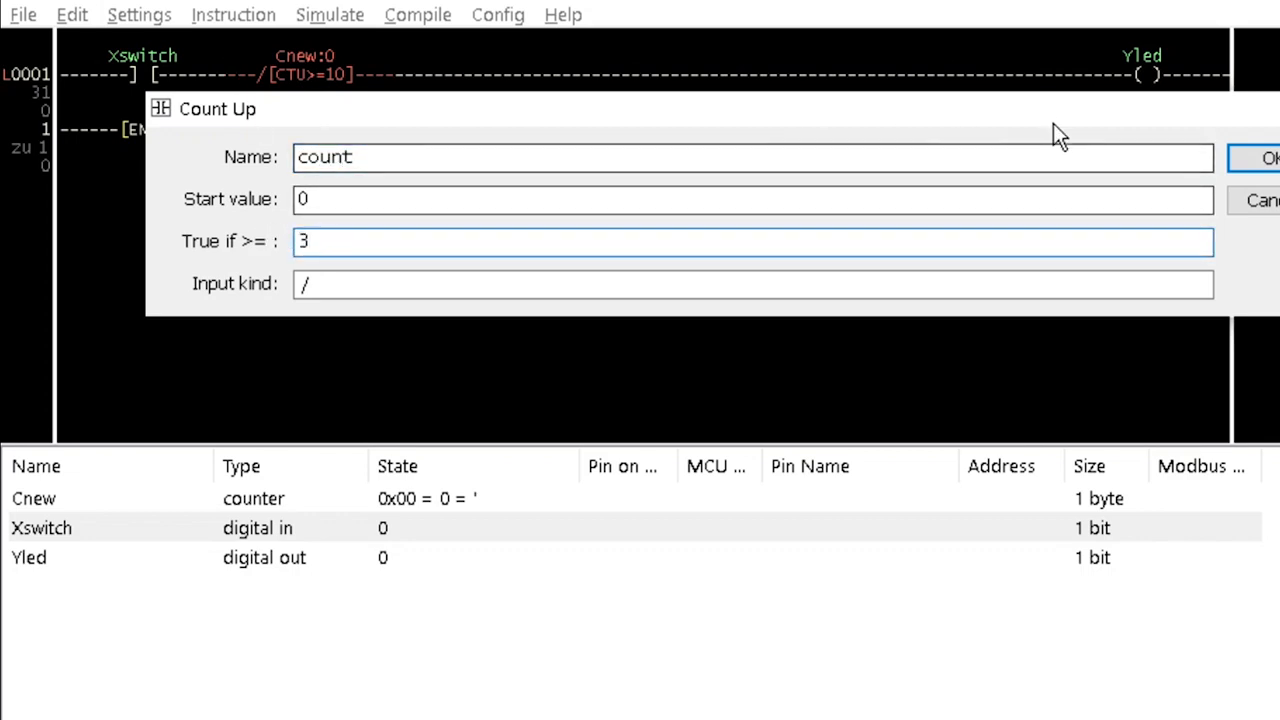
{"action": "left_click", "coordinate": [1270, 158]}
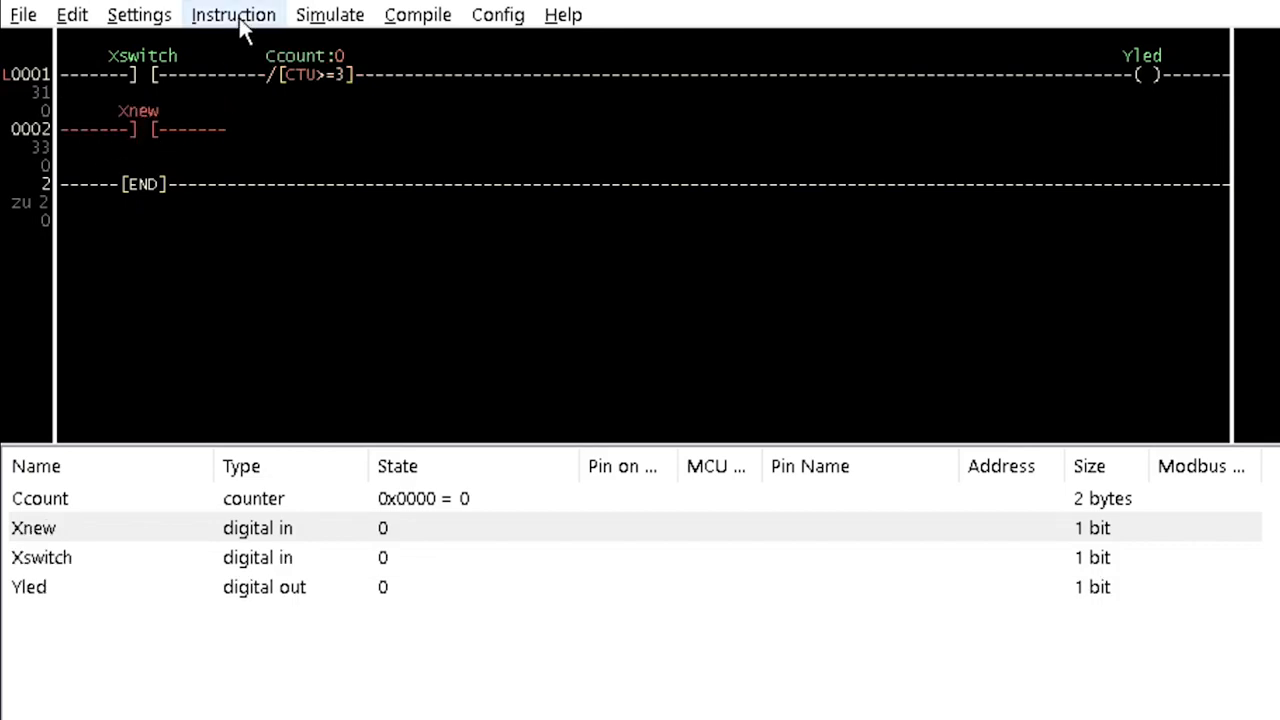
Insert a counter-type RES on rung 2 that resets count from Xreset.
{"action": "left_click", "coordinate": [232, 14]}
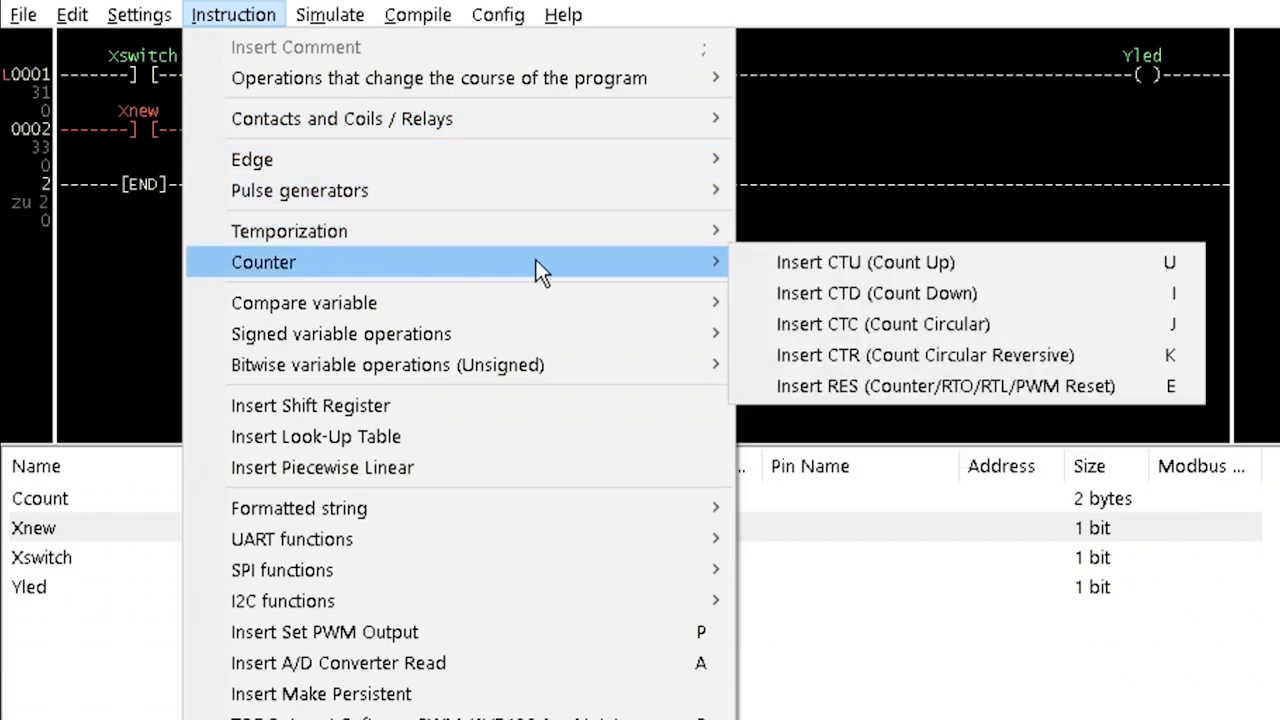
{"action": "mouse_move", "coordinate": [896, 396]}
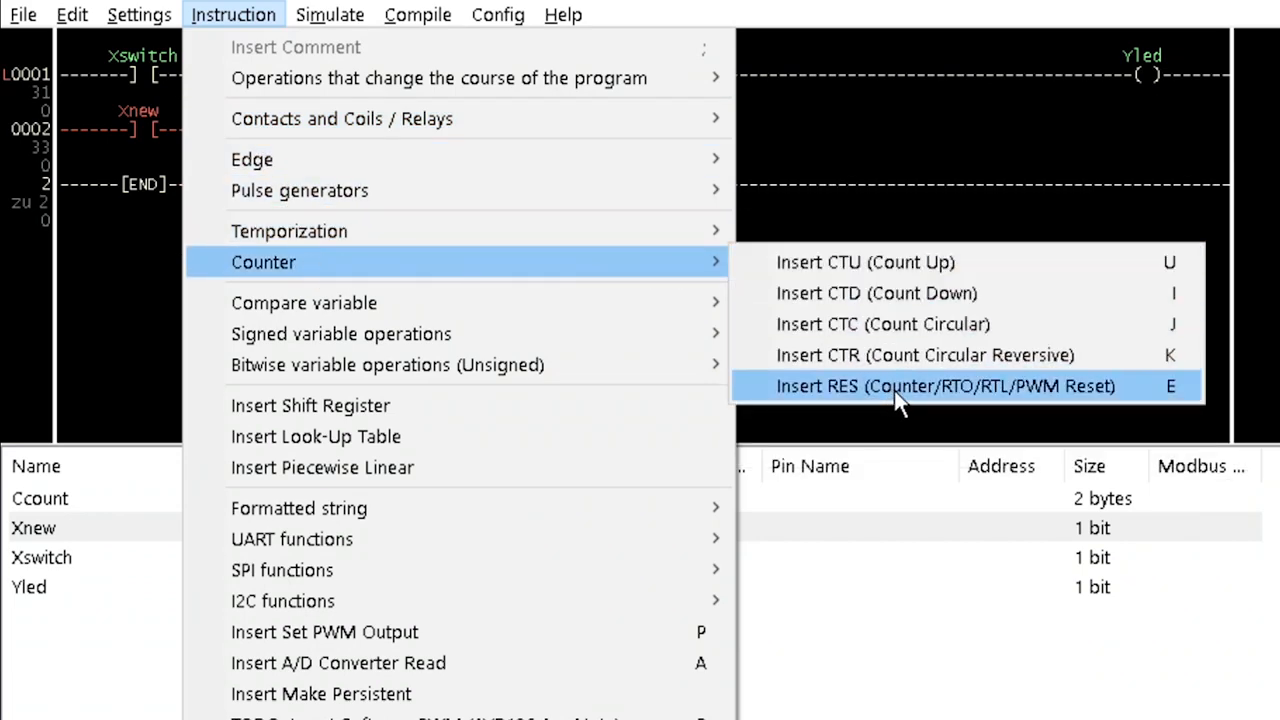
{"action": "left_click", "coordinate": [944, 386]}
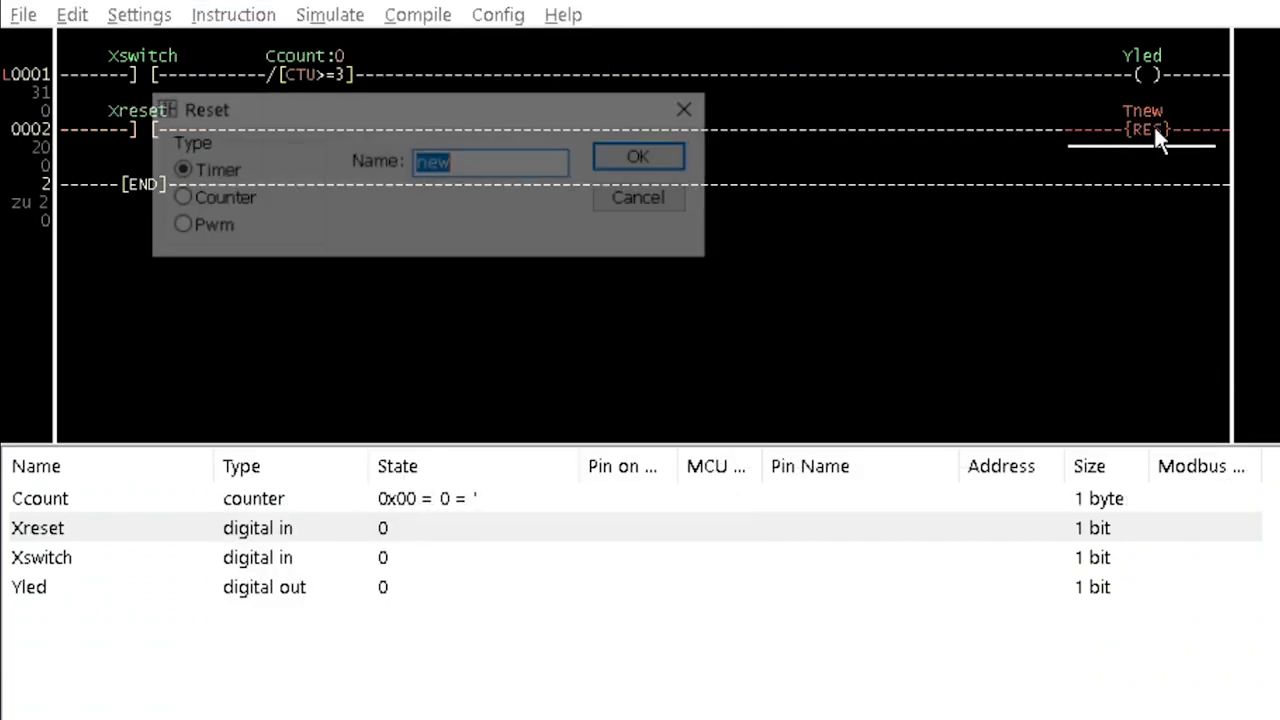
{"action": "left_click", "coordinate": [176, 198]}
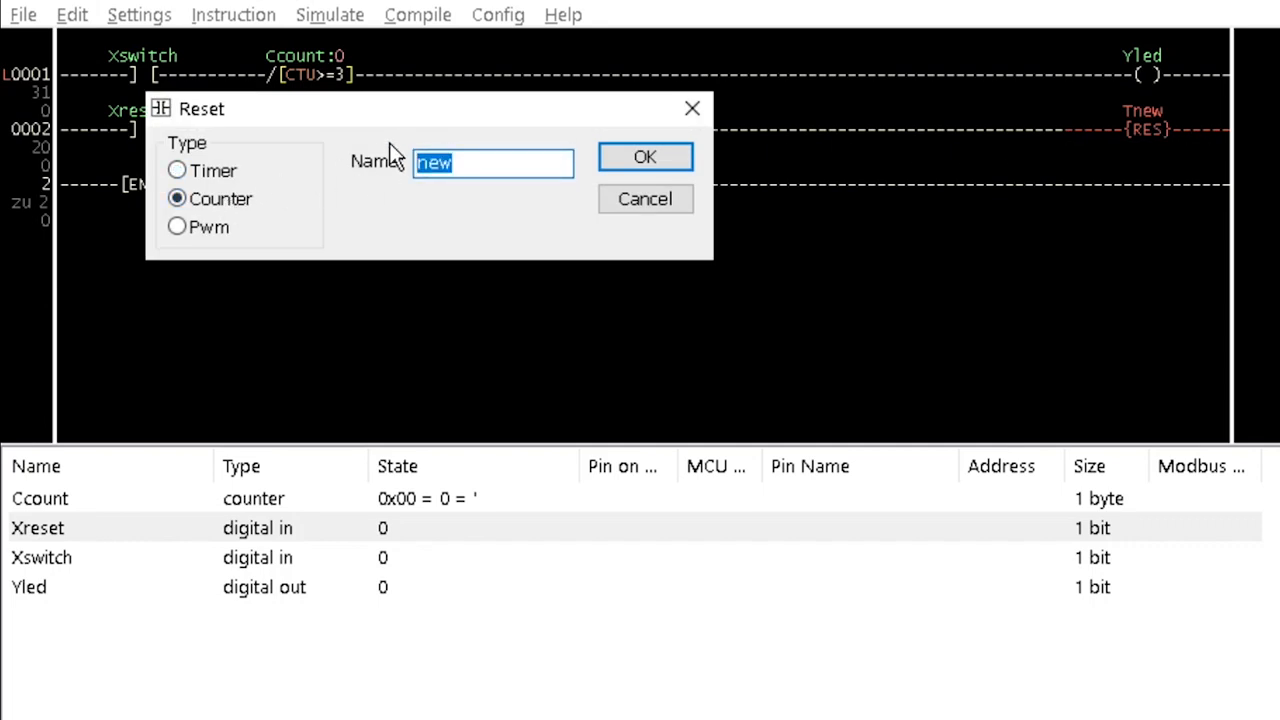
{"action": "type", "text": "count"}
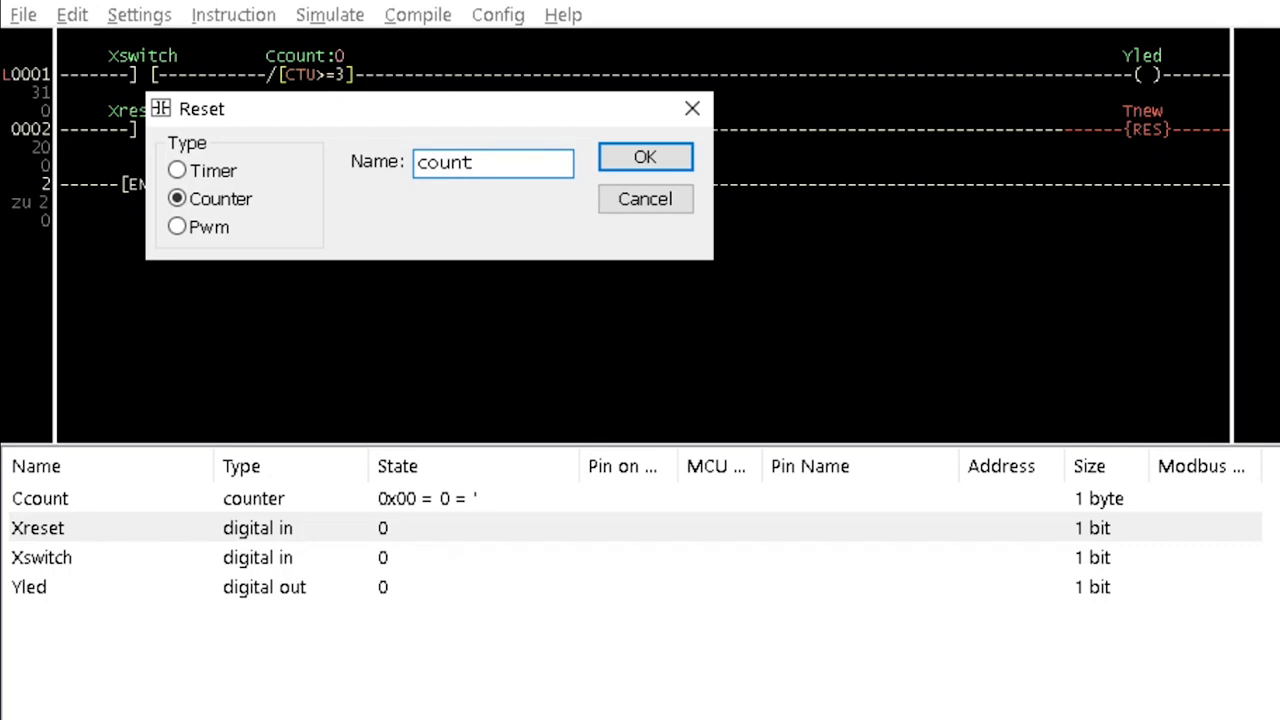
{"action": "left_click", "coordinate": [644, 156]}
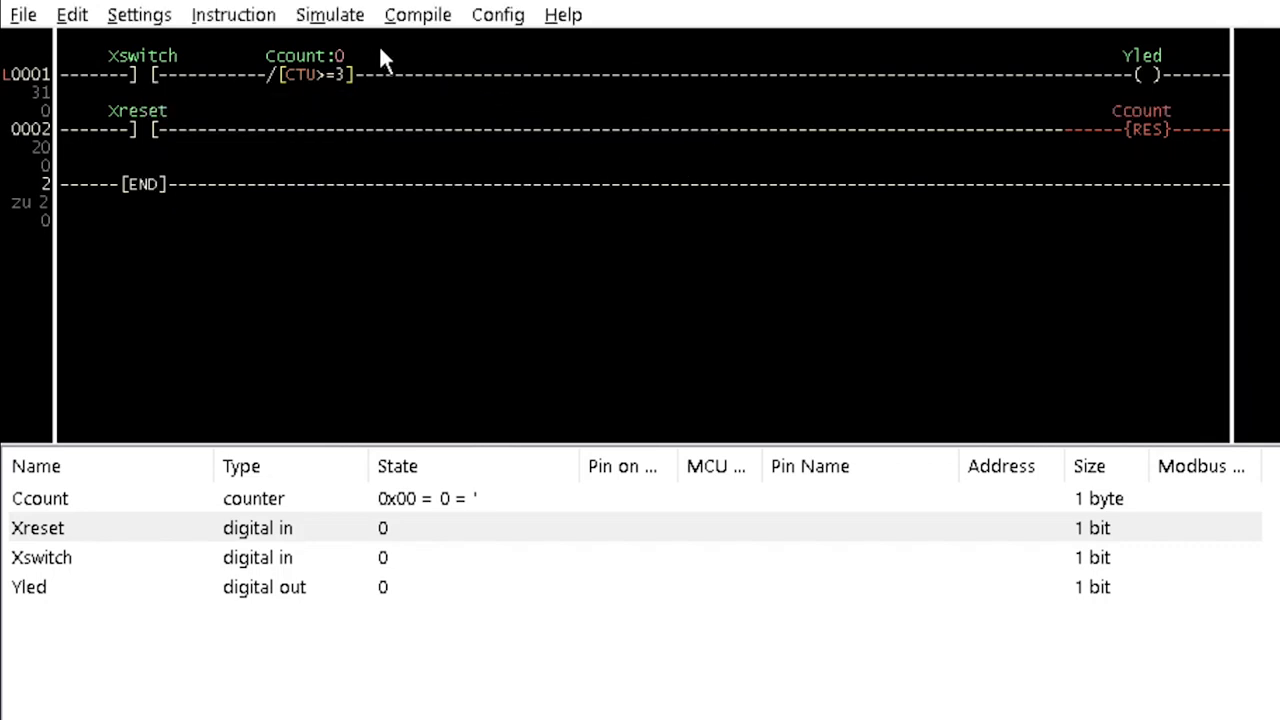
Switch the counter program into Simulation Mode from the Simulate menu.
{"action": "left_click", "coordinate": [328, 14]}
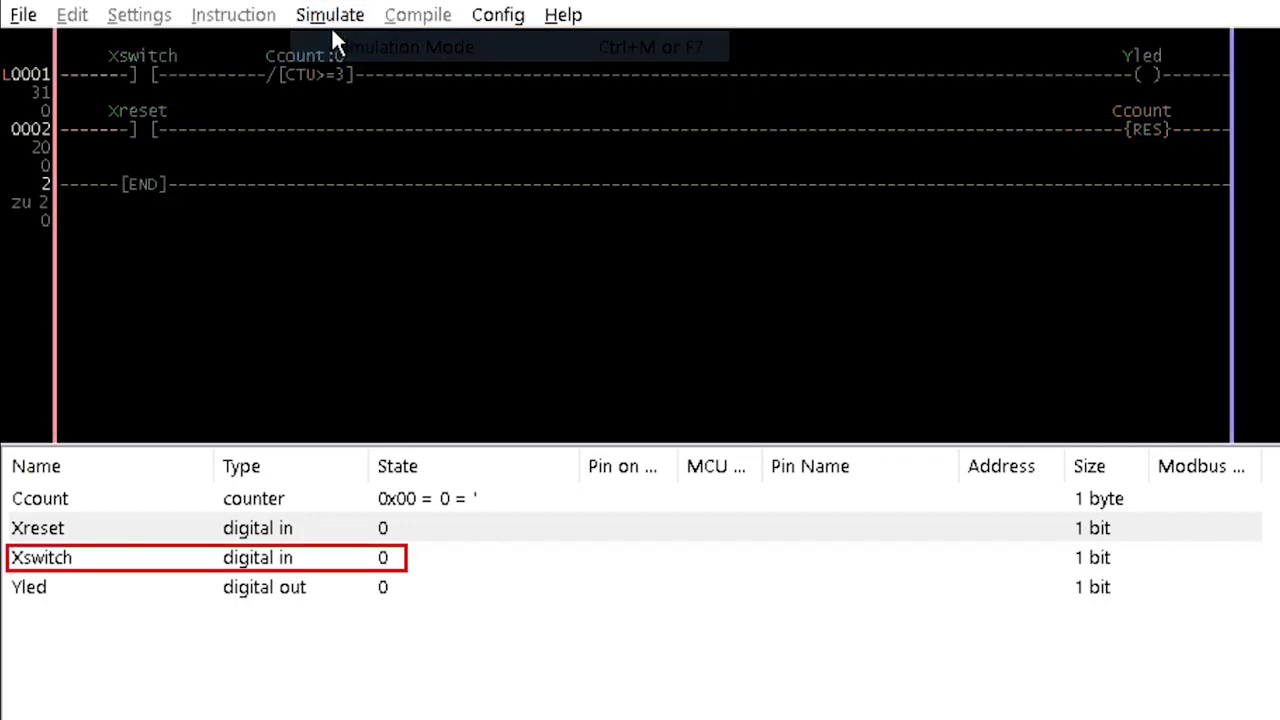
{"action": "mouse_move", "coordinate": [340, 78]}
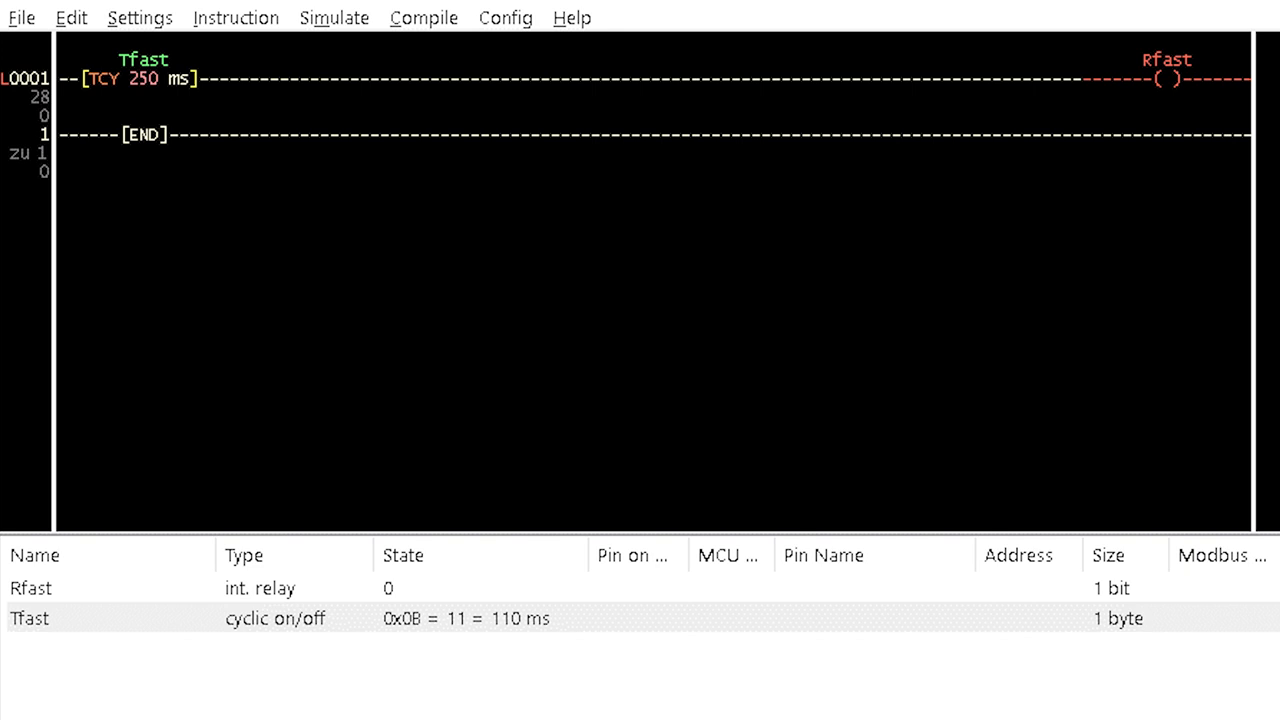
Lay out the rung where 250 ms cyclic timer Tfast drives relay Rfast.
{"action": "left_click_drag", "start_coordinate": [196, 88], "coordinate": [244, 136]}
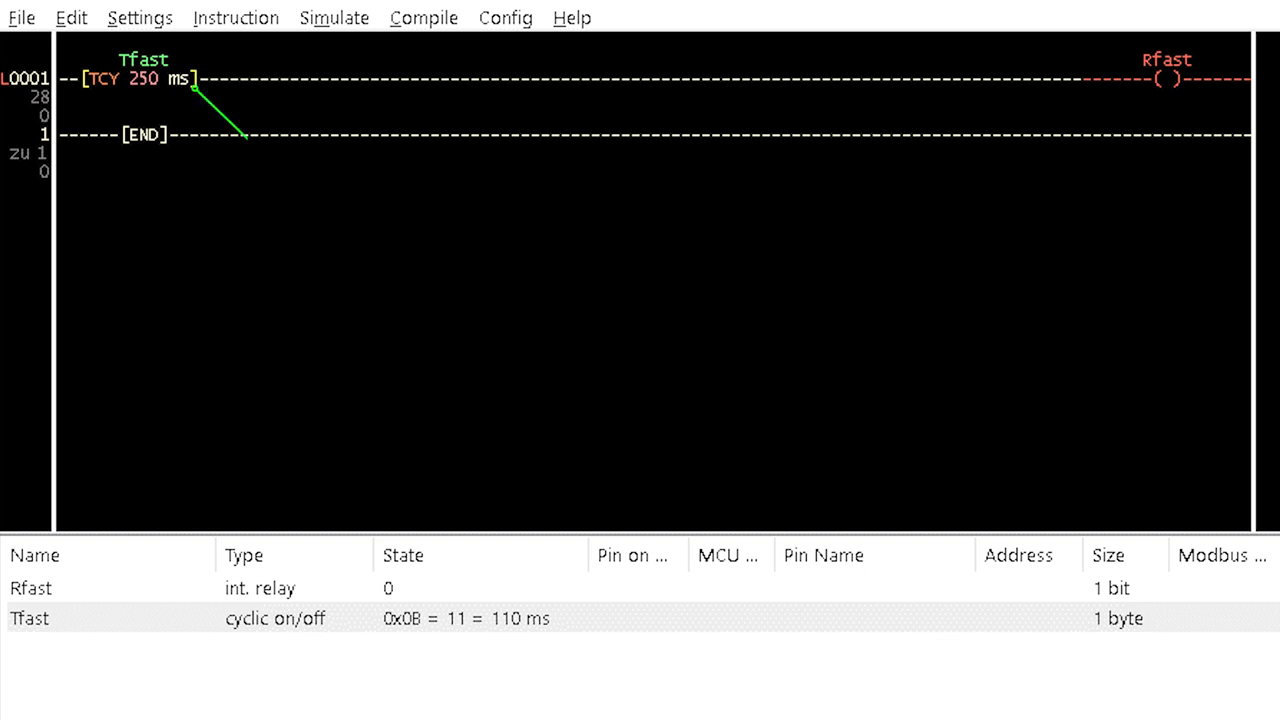
{"action": "mouse_move", "coordinate": [150, 80]}
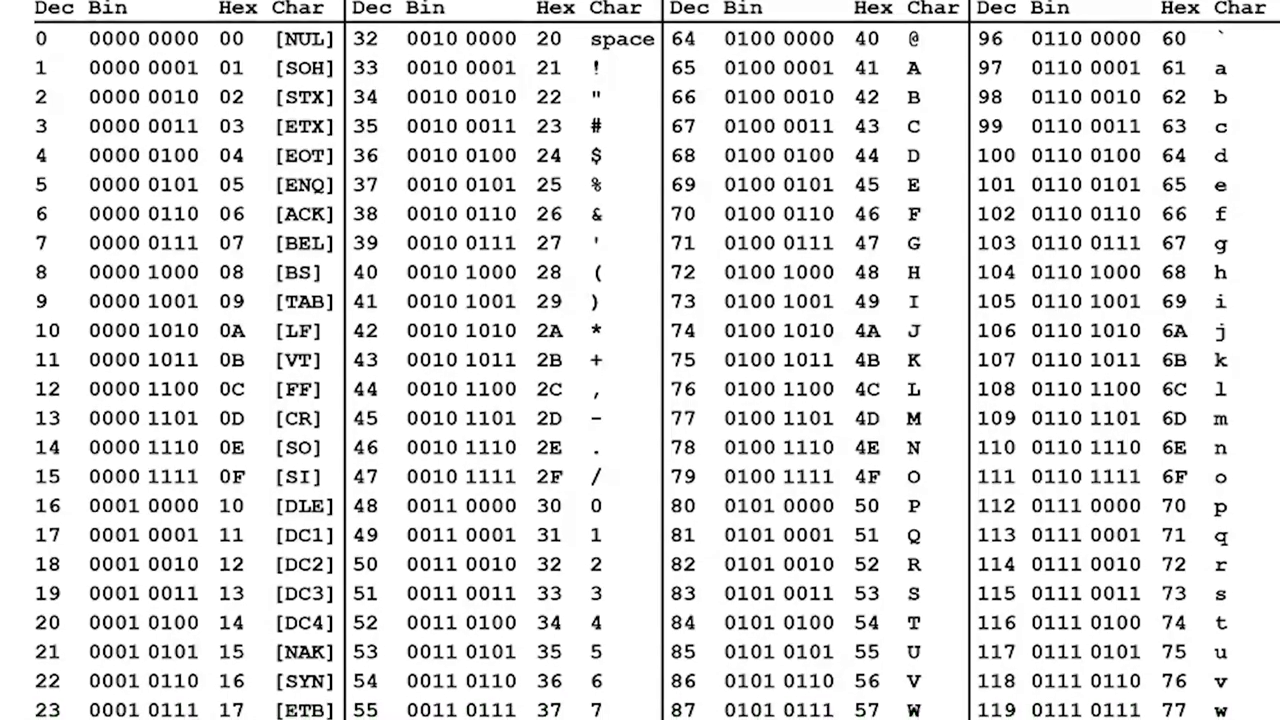
{"action": "scroll", "scroll_direction": "down", "scroll_amount": 3}
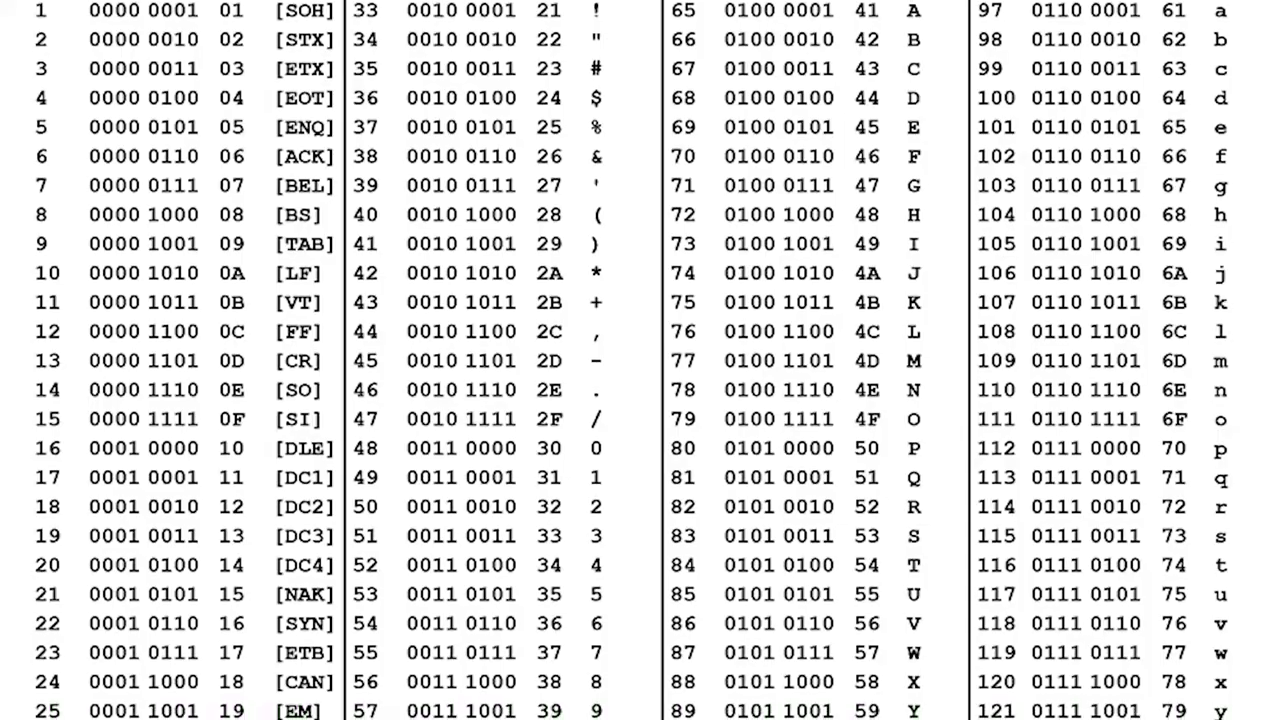
{"action": "scroll", "scroll_direction": "down", "scroll_amount": 3}
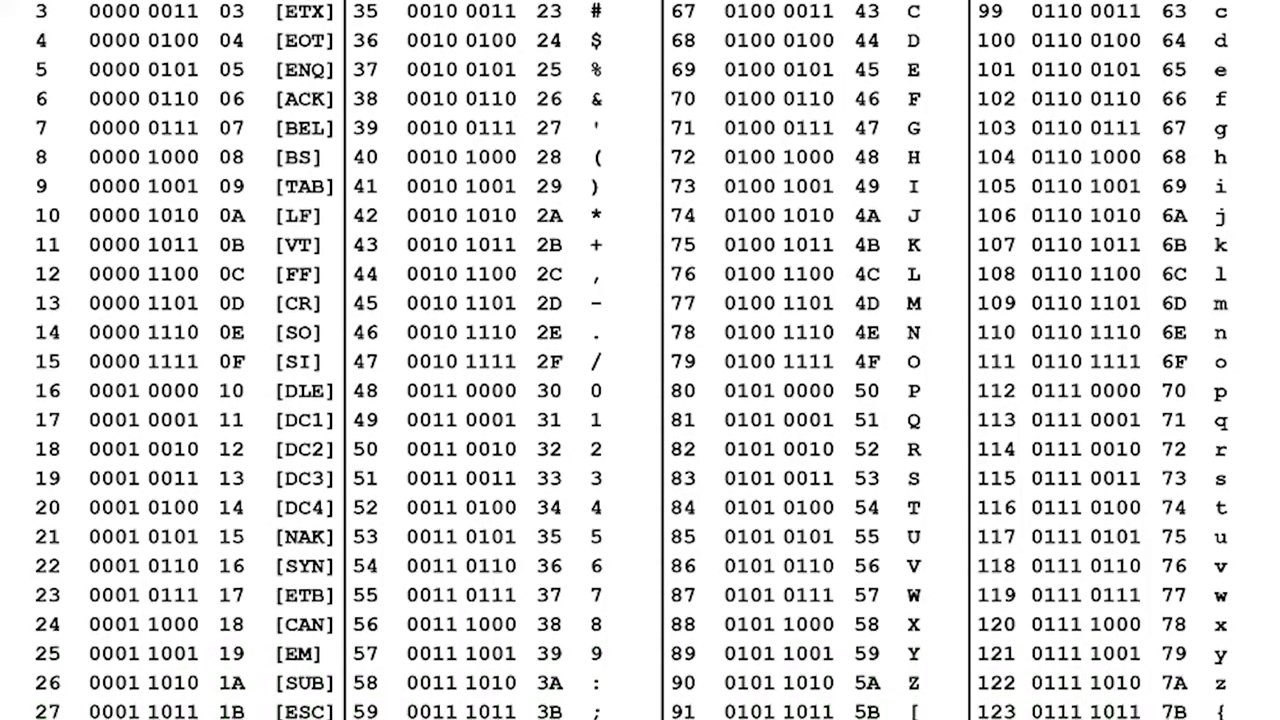
{"action": "scroll", "scroll_direction": "down", "scroll_amount": 3}
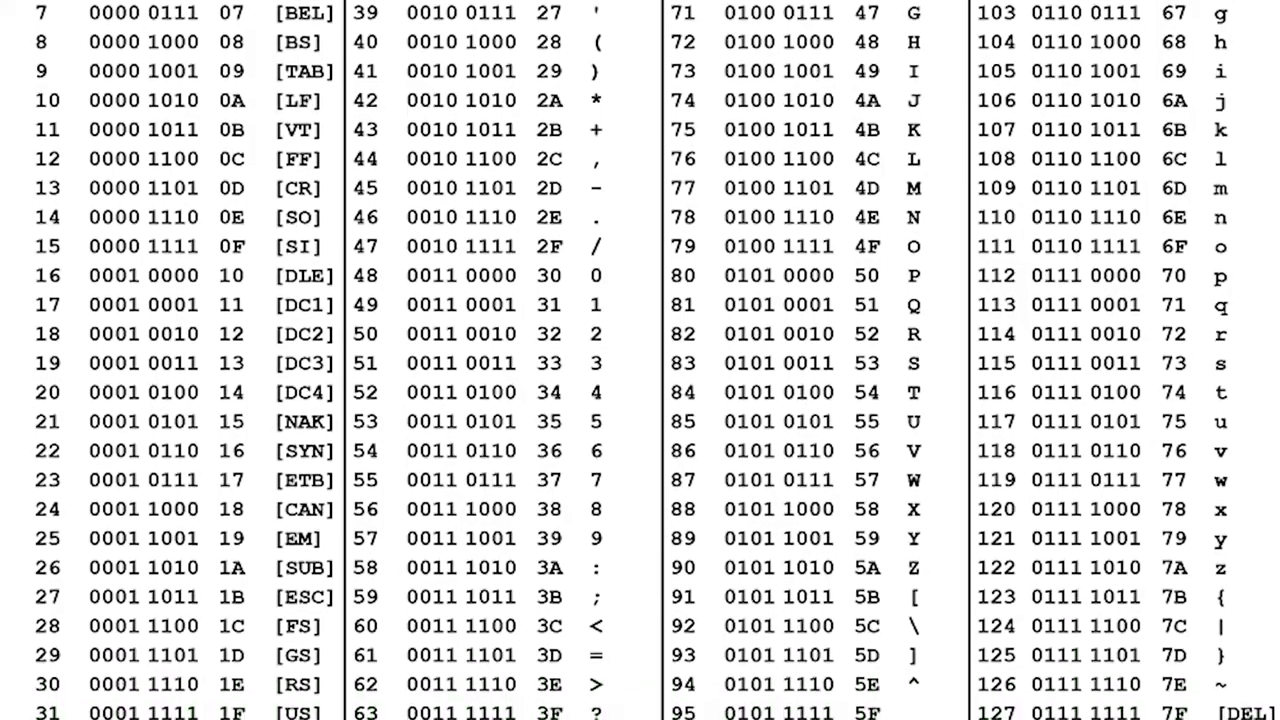
{"action": "scroll", "scroll_direction": "down", "scroll_amount": 3}
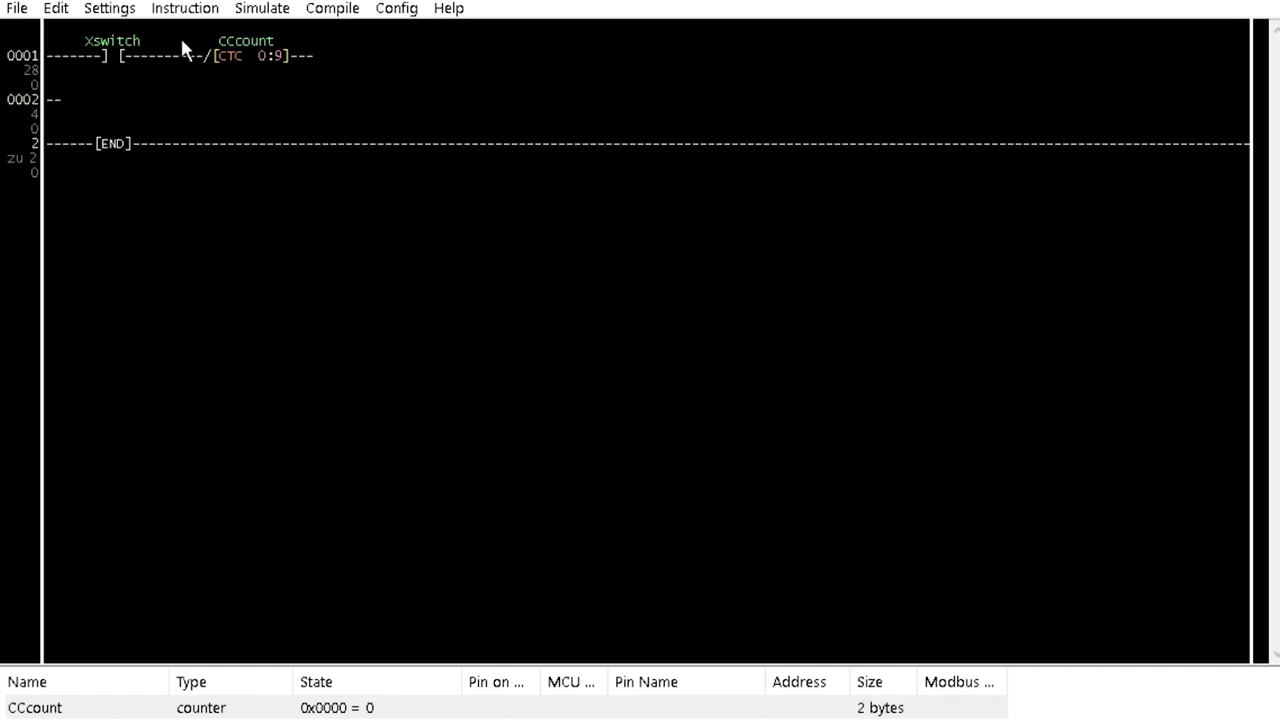
Insert a 7SEG conversion with destination display and source Ccount.
{"action": "left_click", "coordinate": [184, 8]}
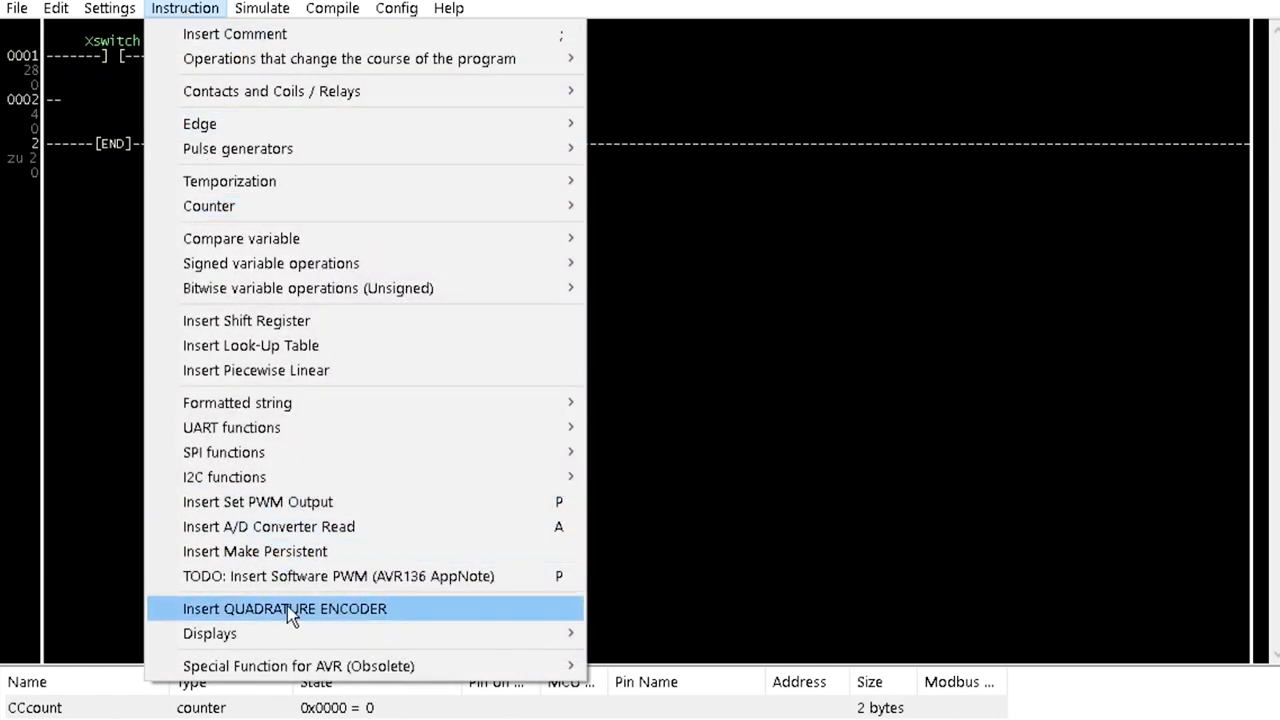
{"action": "mouse_move", "coordinate": [208, 632]}
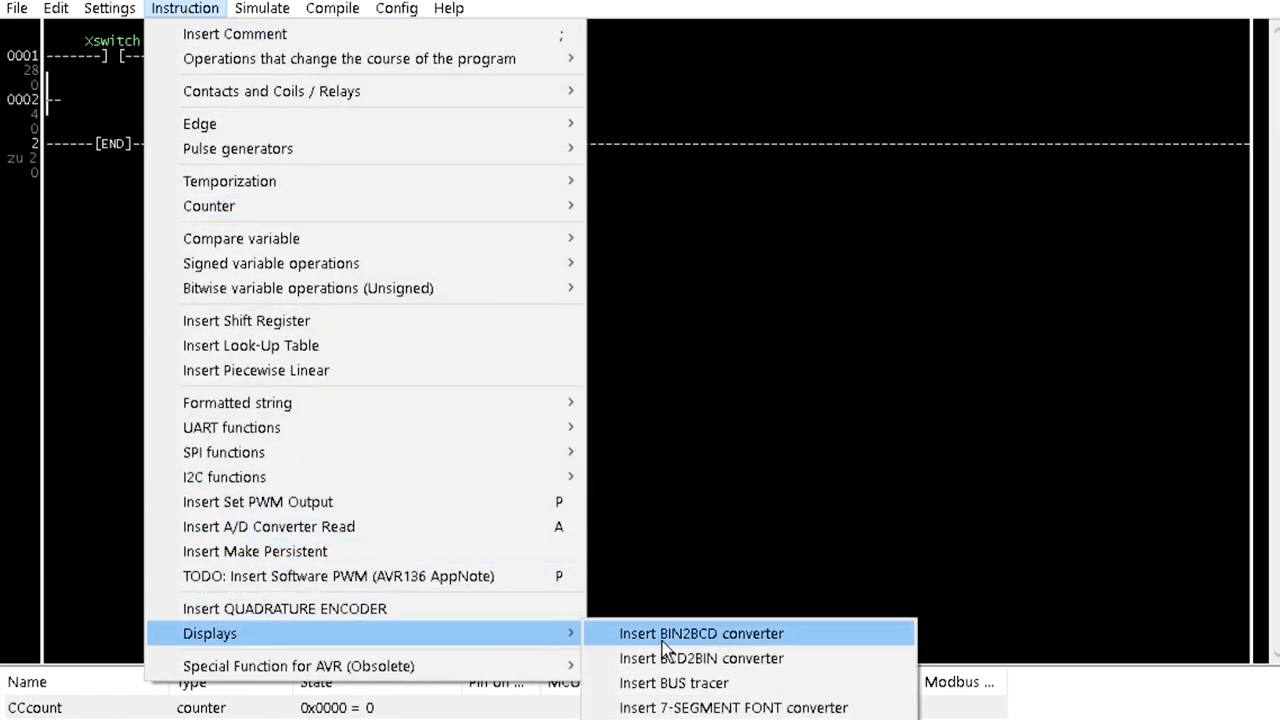
{"action": "left_click", "coordinate": [700, 632]}
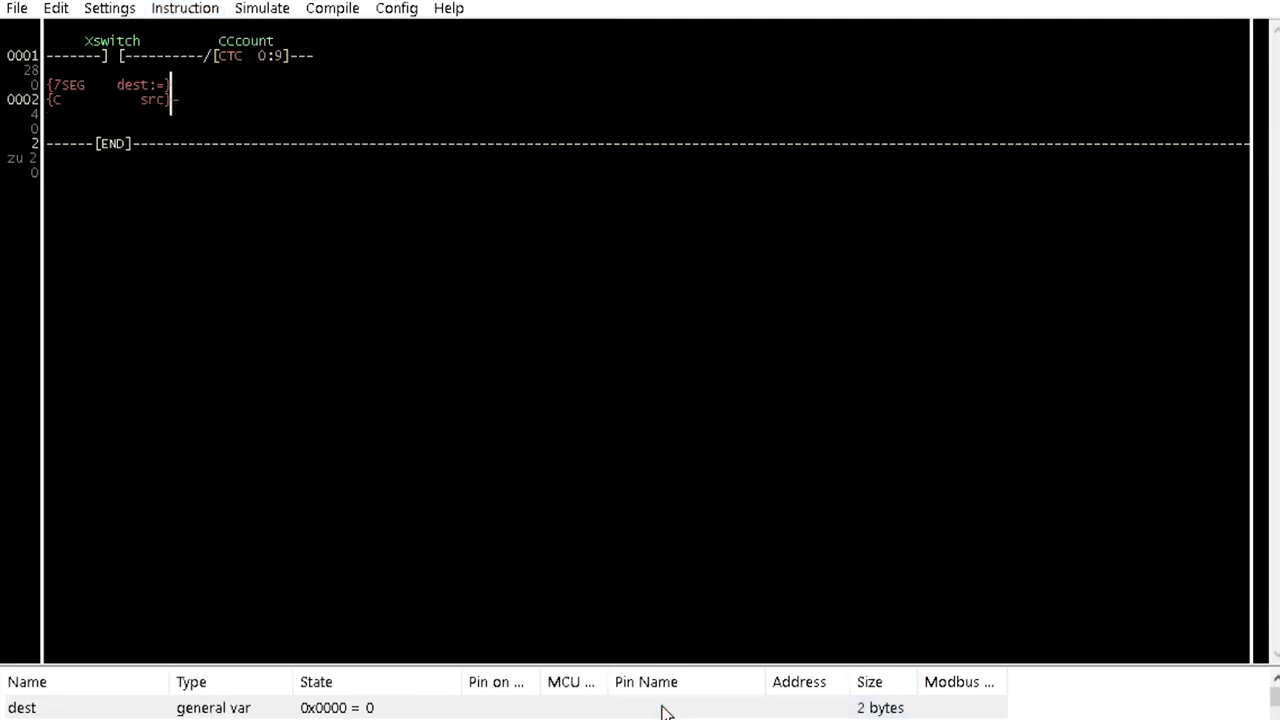
{"action": "double_click", "coordinate": [66, 92]}
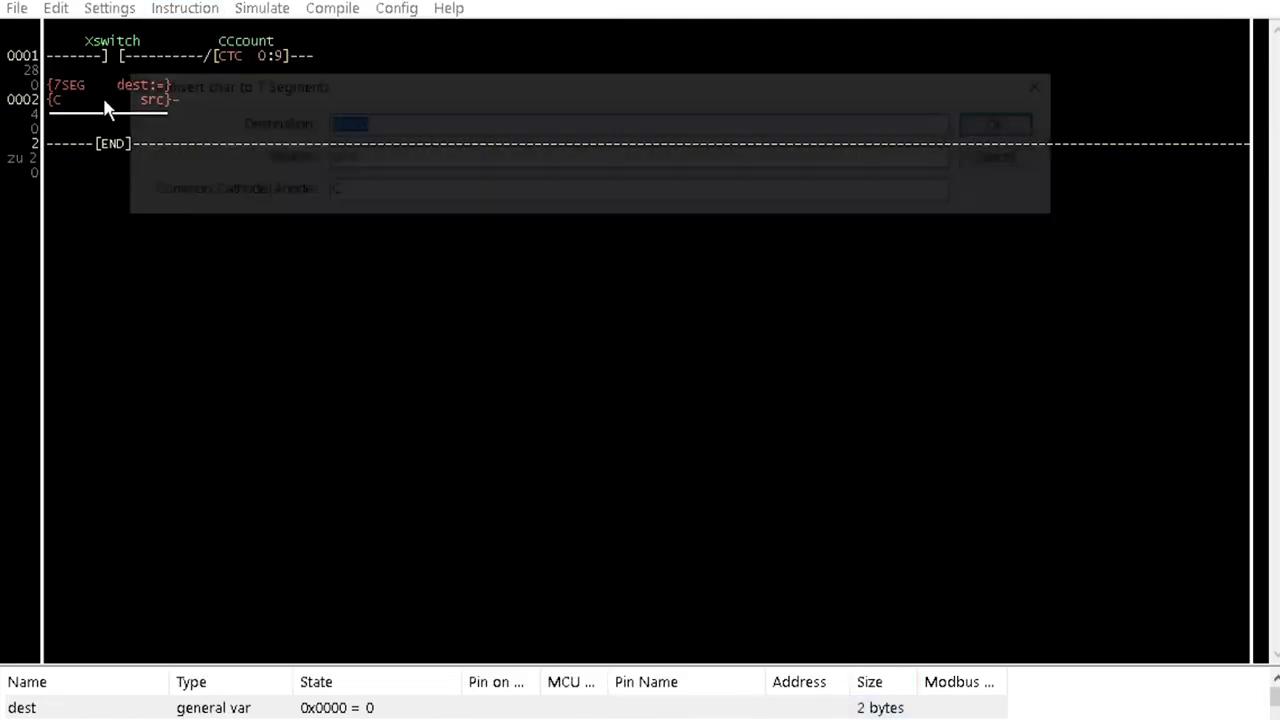
{"action": "type", "text": "display"}
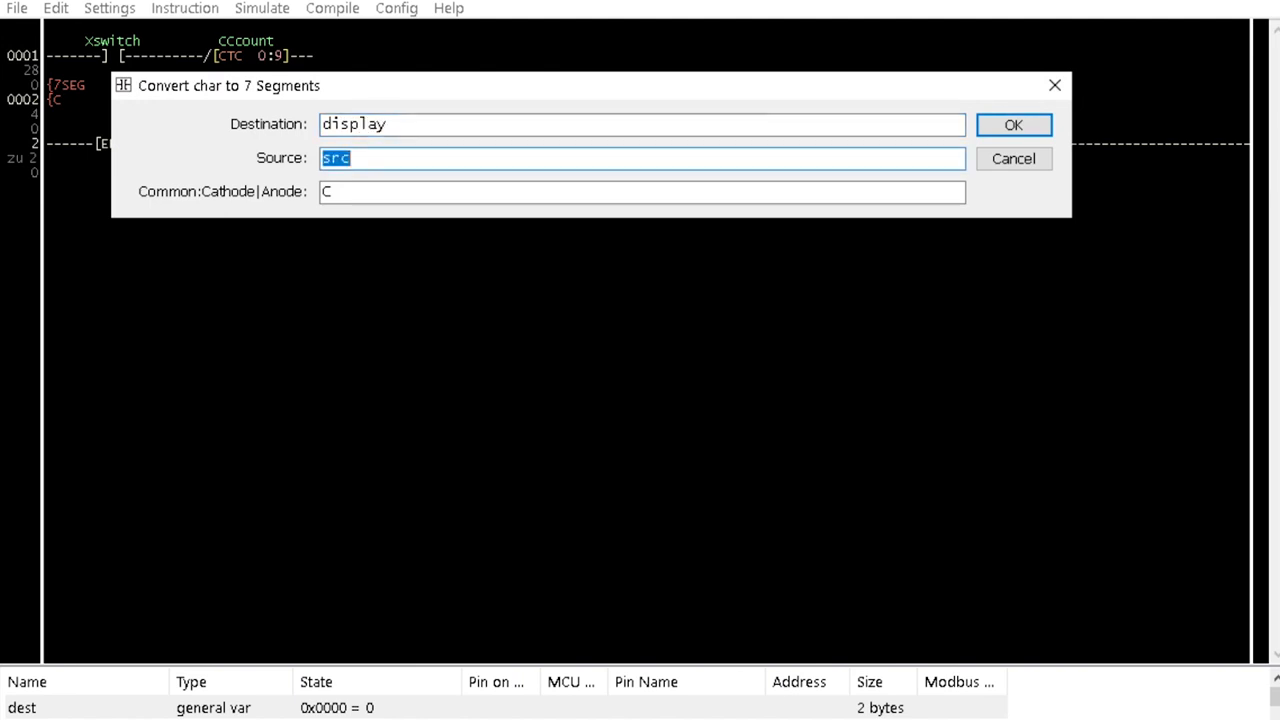
{"action": "type", "text": "C"}
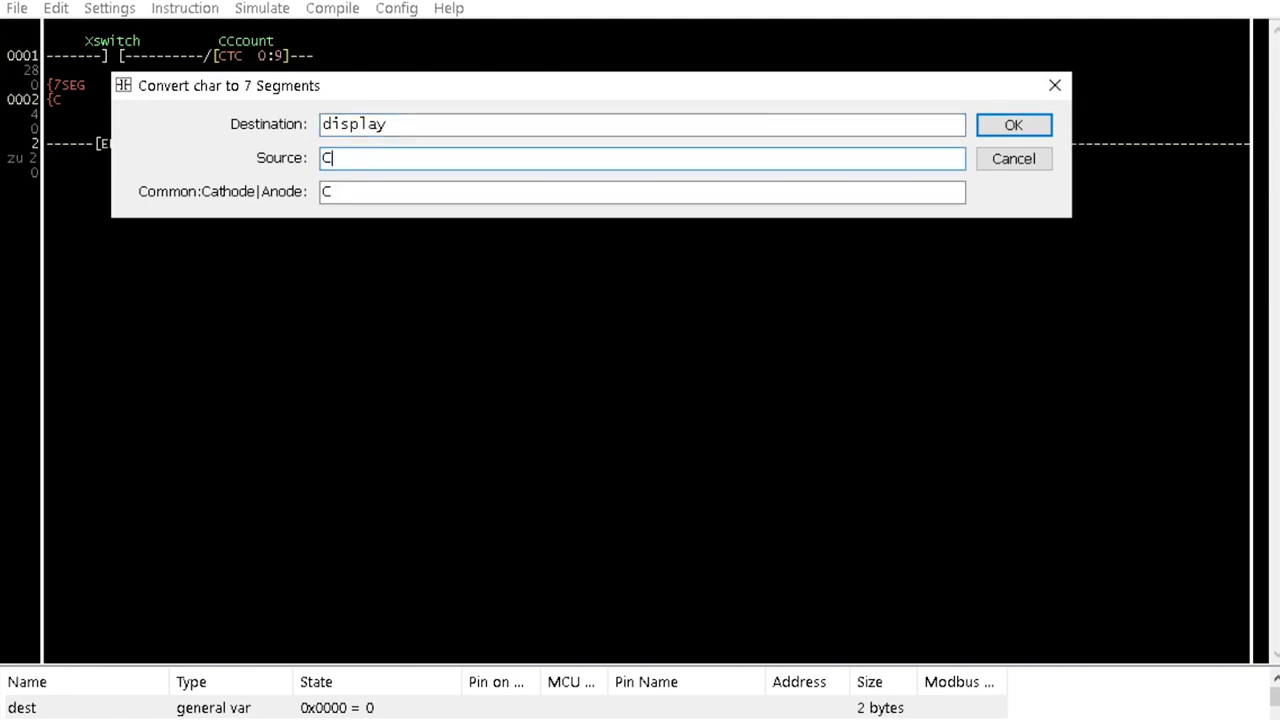
{"action": "type", "text": "count"}
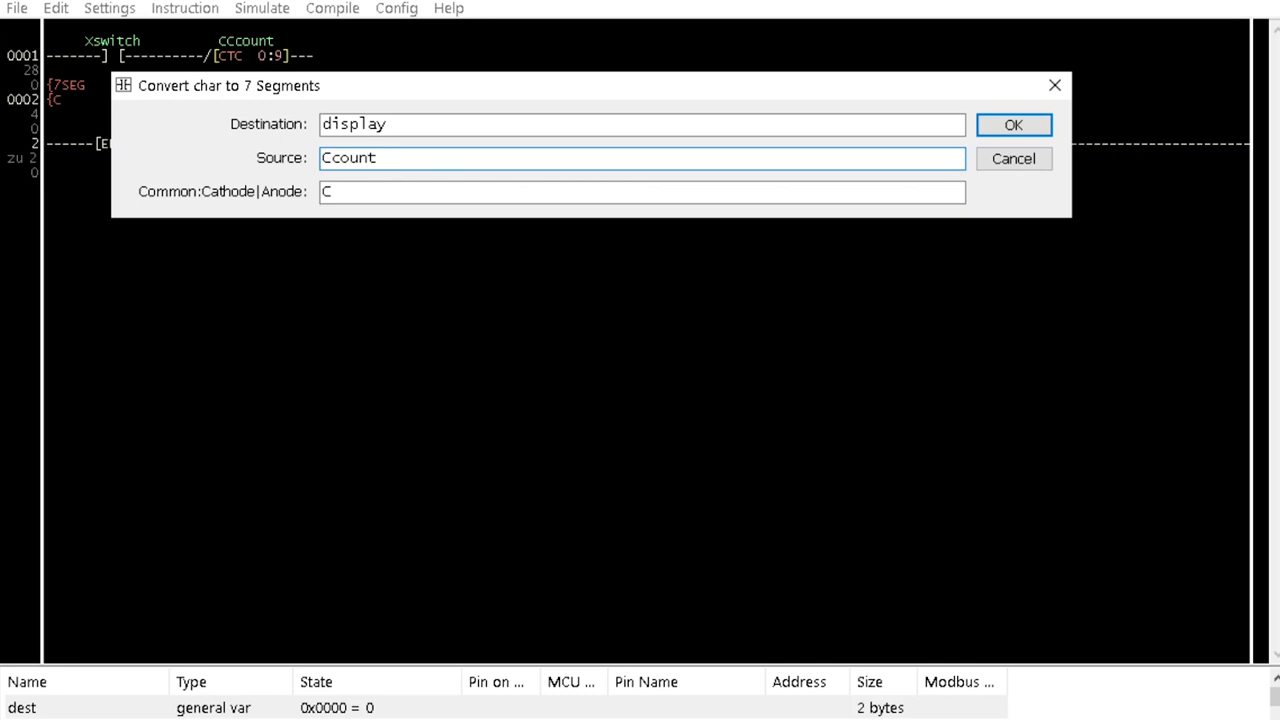
{"action": "left_click", "coordinate": [1012, 124]}
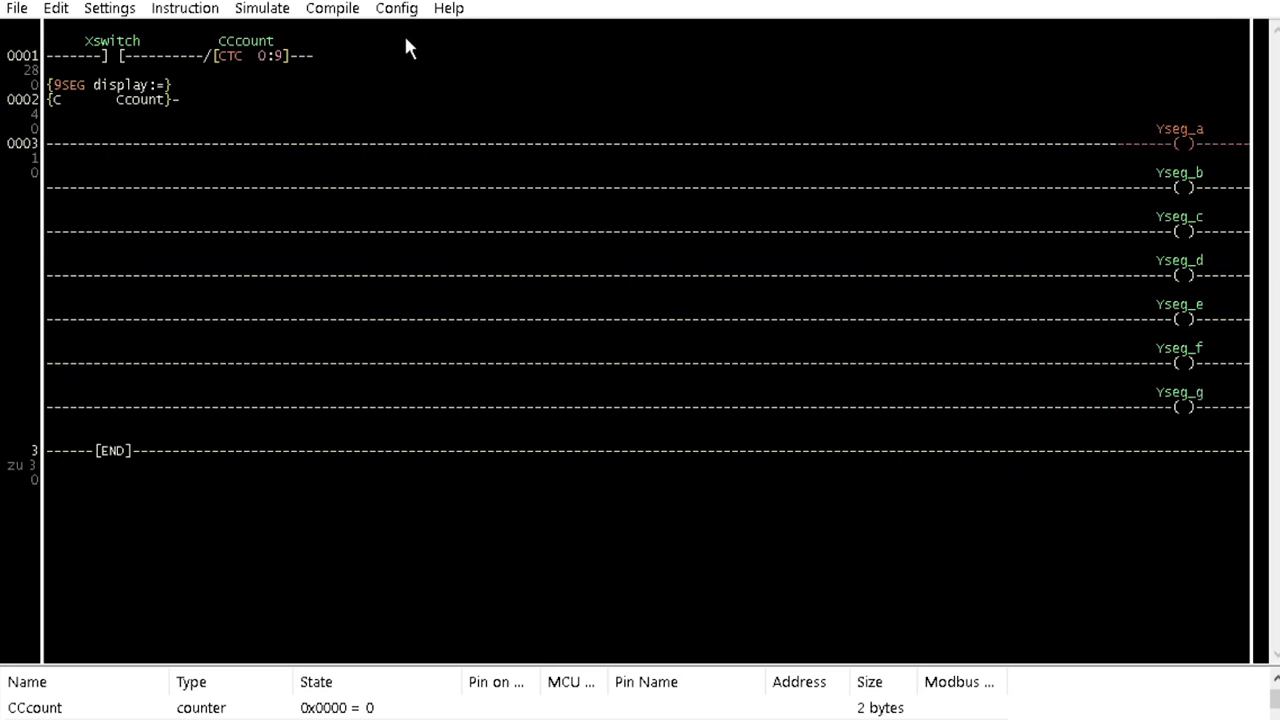
{"action": "left_click", "coordinate": [184, 8]}
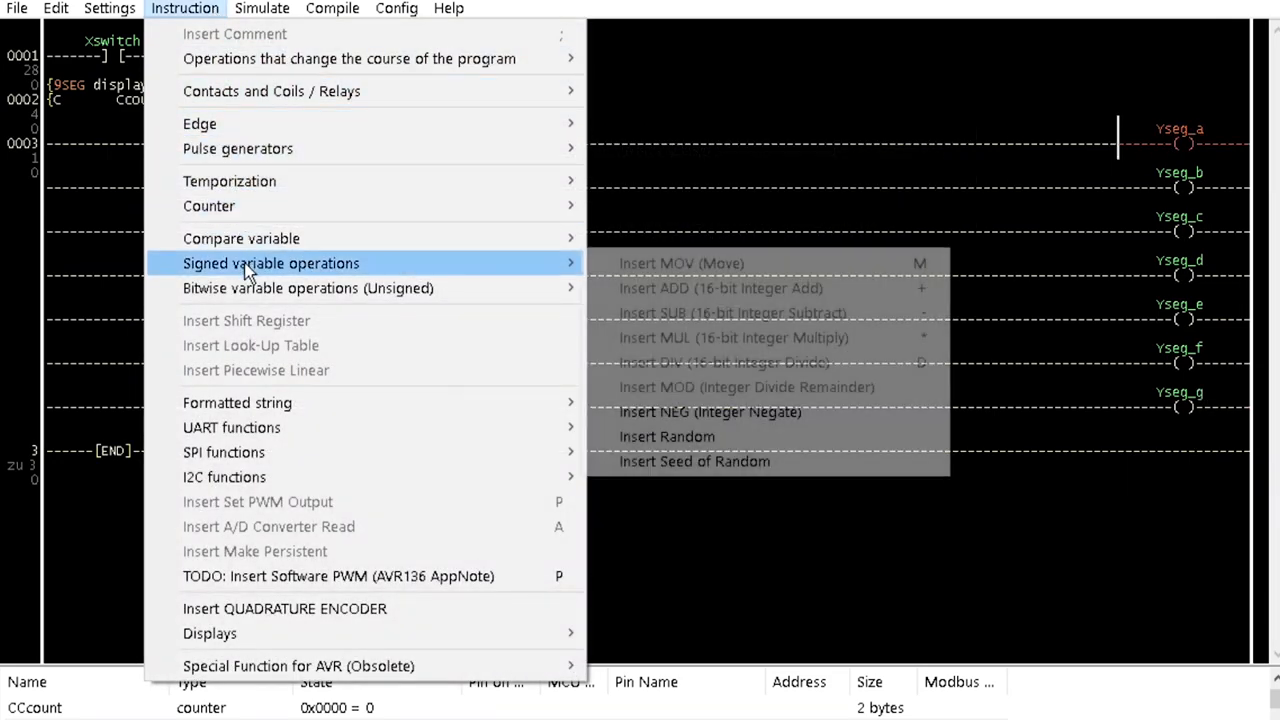
{"action": "mouse_move", "coordinate": [308, 288]}
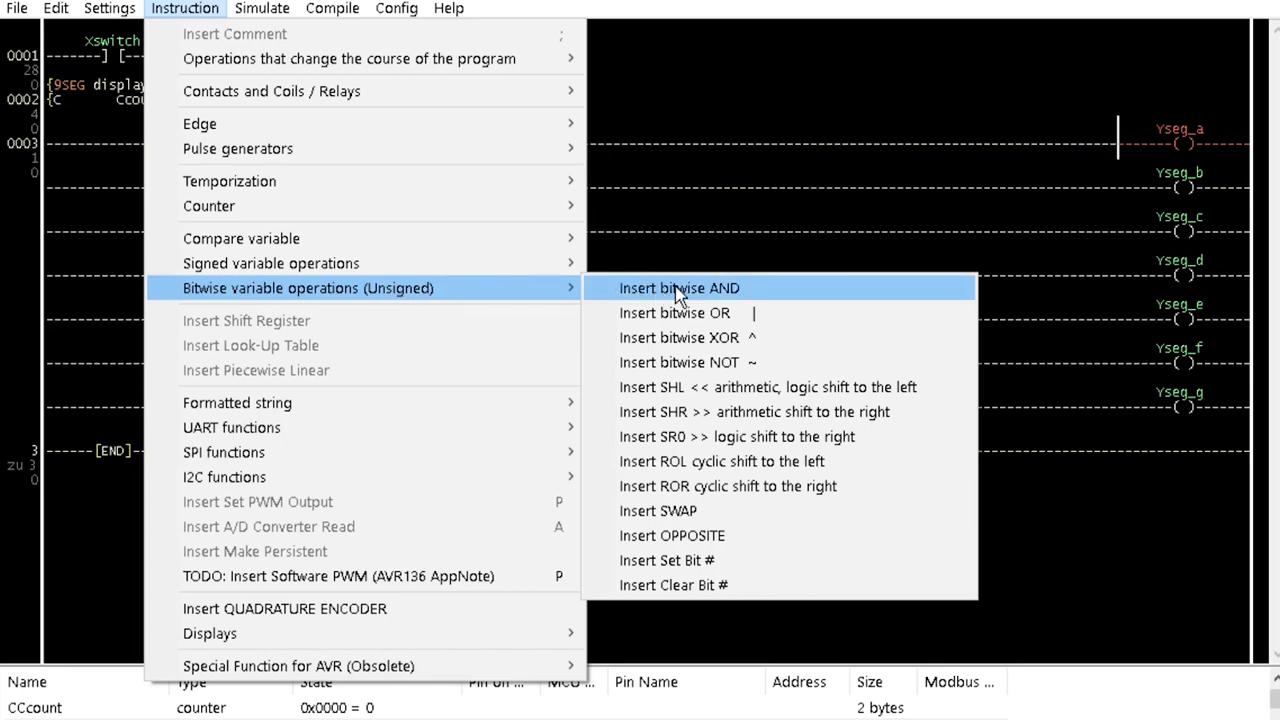
Insert a bitwise AND setting seg_a := display & 1 on the first segment branch.
{"action": "left_click", "coordinate": [680, 288]}
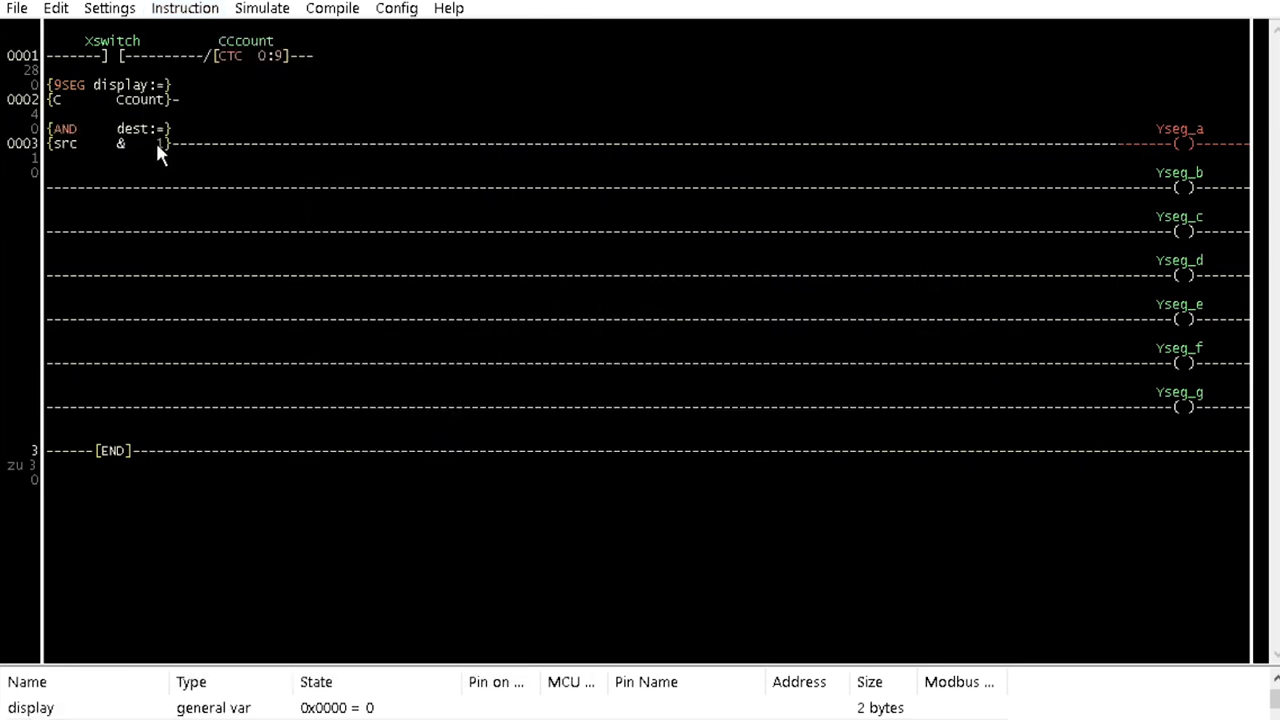
{"action": "double_click", "coordinate": [140, 136]}
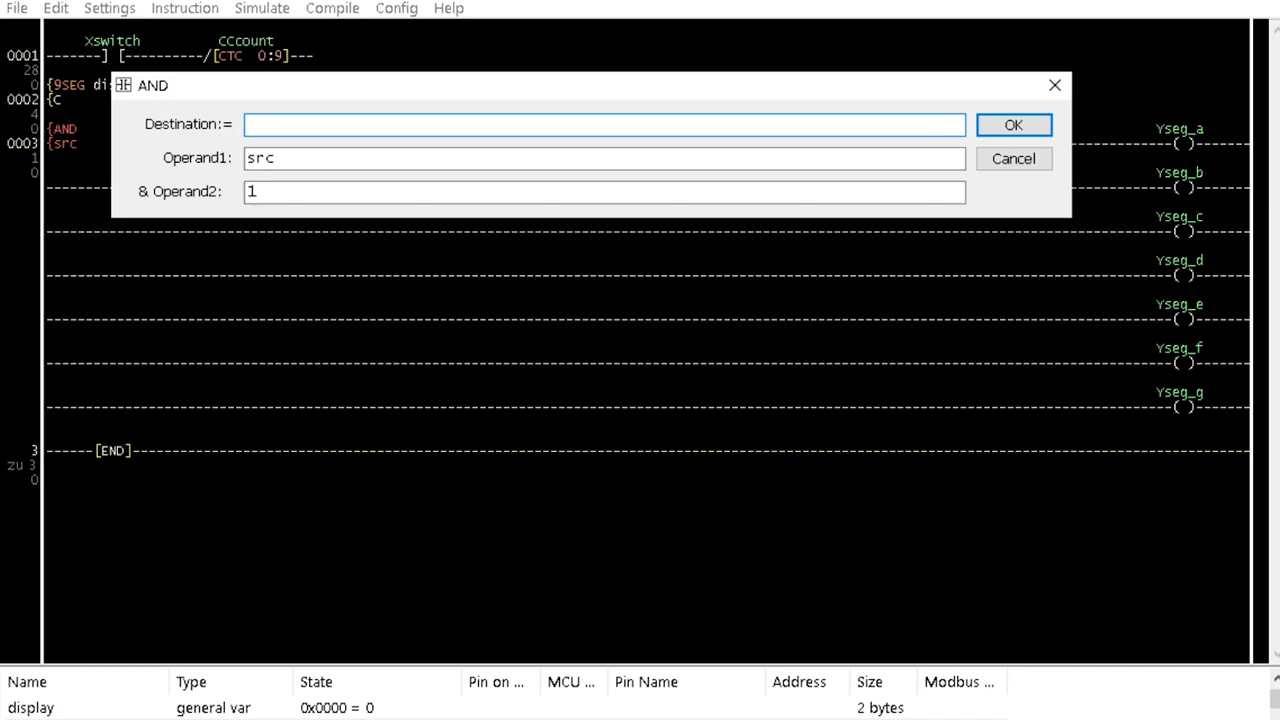
{"action": "type", "text": "seg_a"}
{"action": "left_click", "coordinate": [604, 158]}
{"action": "type", "text": "d"}
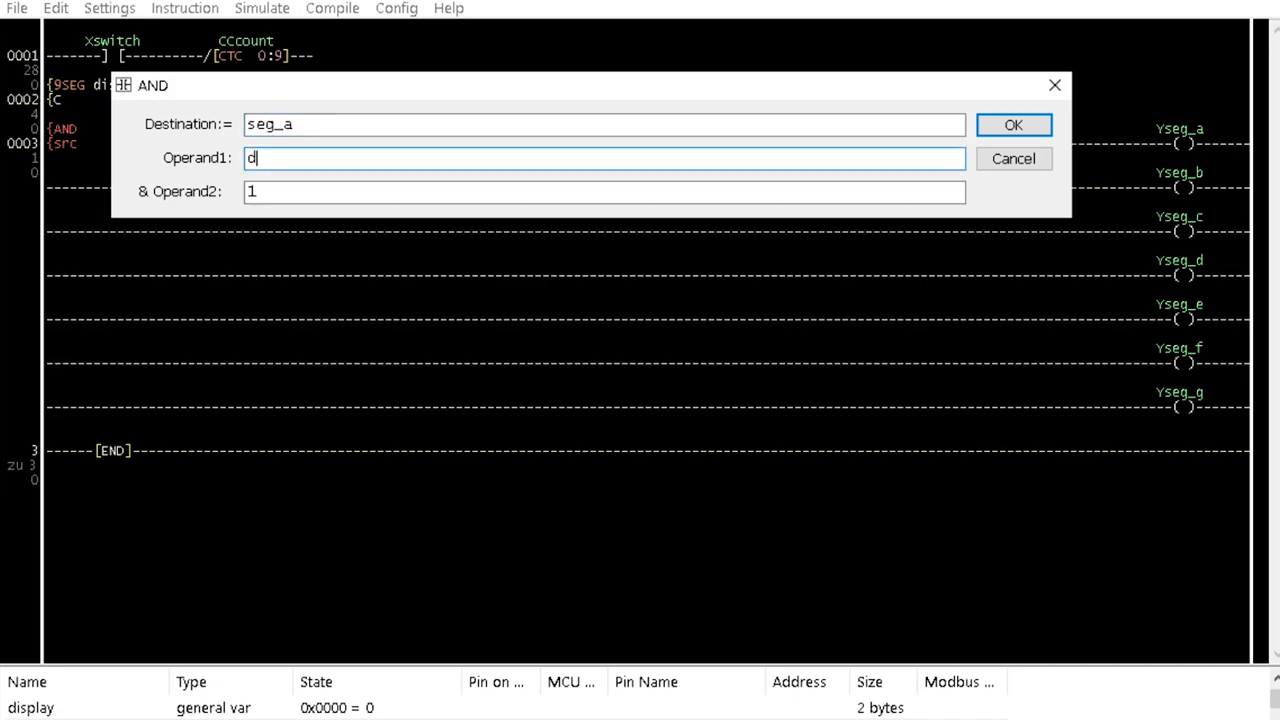
{"action": "type", "text": "isplay"}
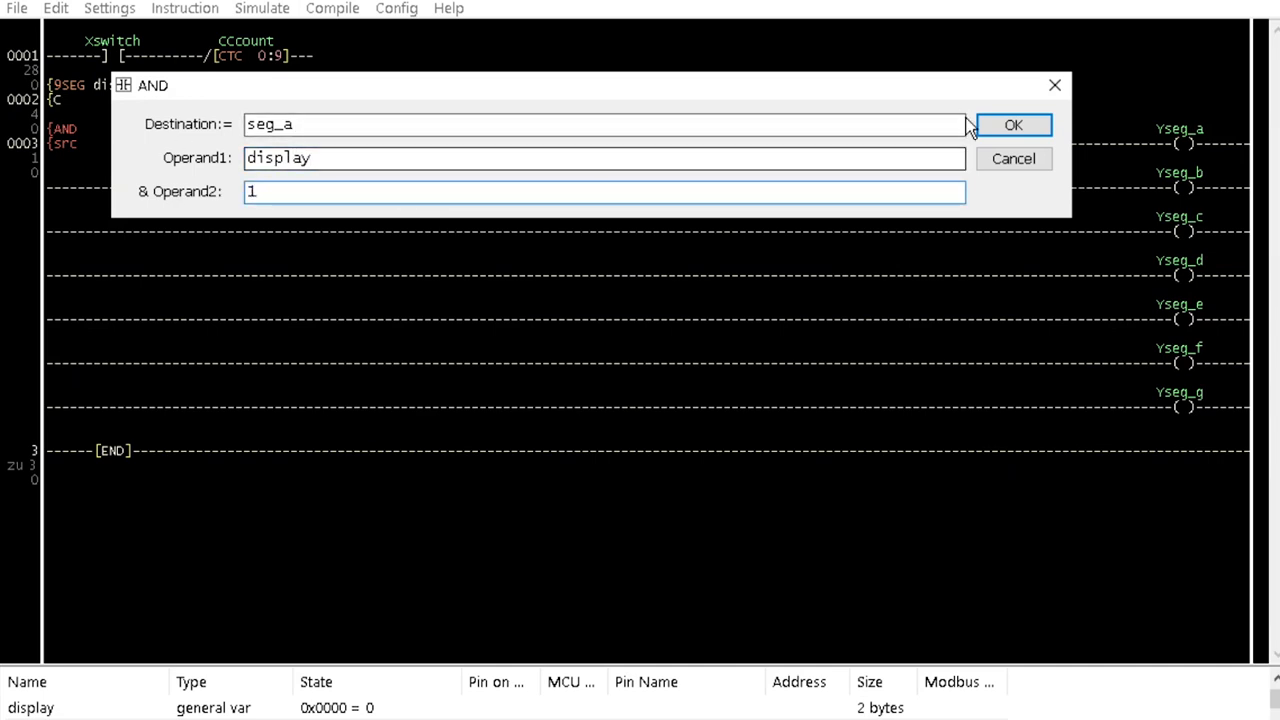
{"action": "left_click", "coordinate": [1012, 124]}
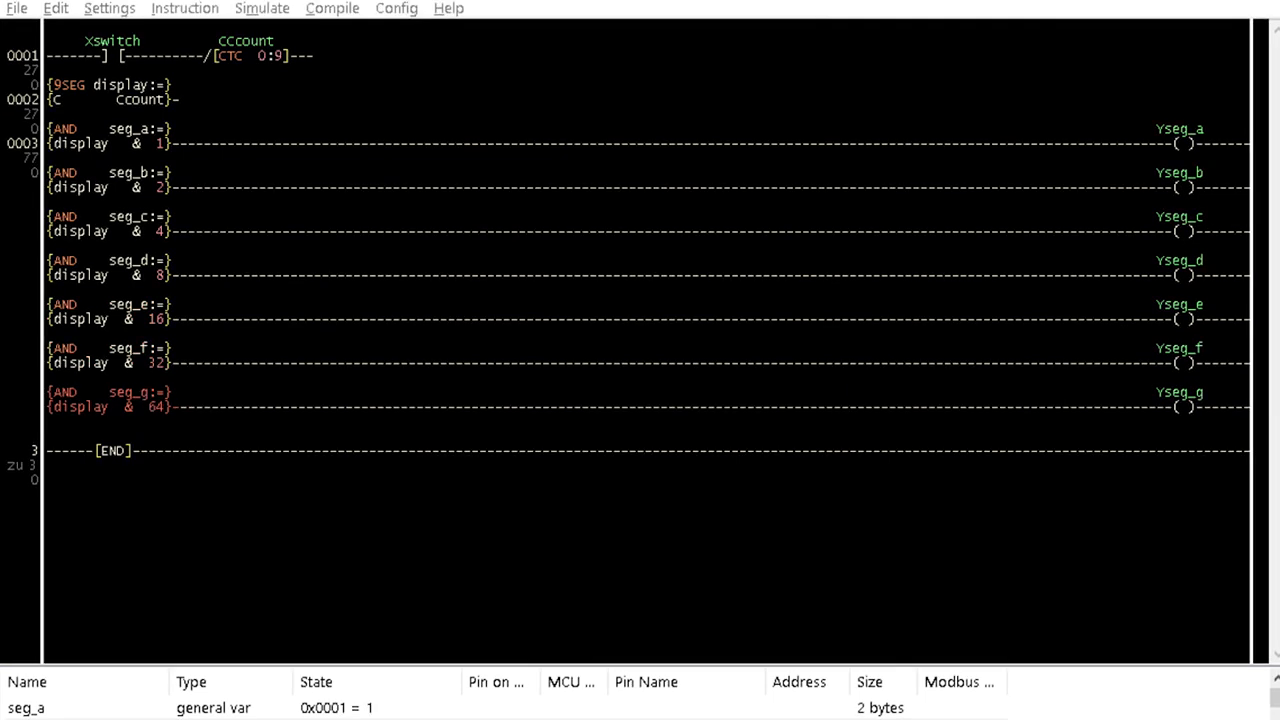
{"action": "mouse_move", "coordinate": [172, 132]}
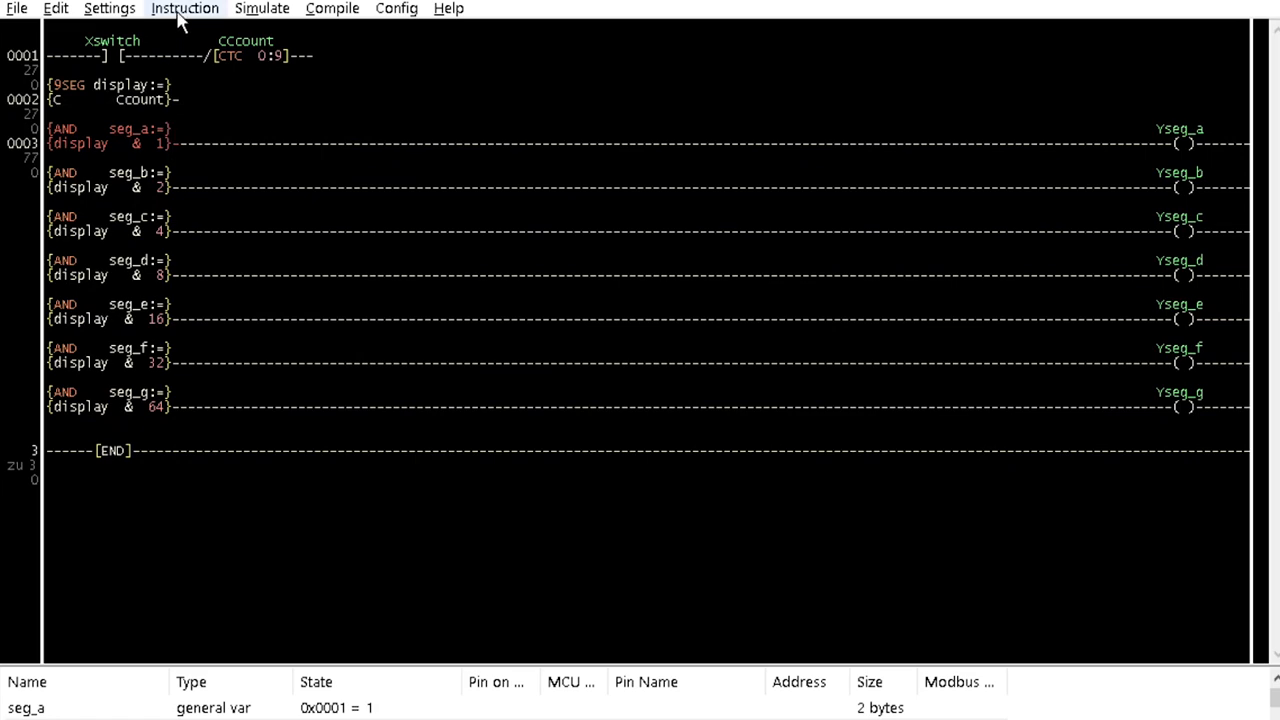
Insert an EQU compare that closes when seg_a == 1.
{"action": "left_click", "coordinate": [184, 8]}
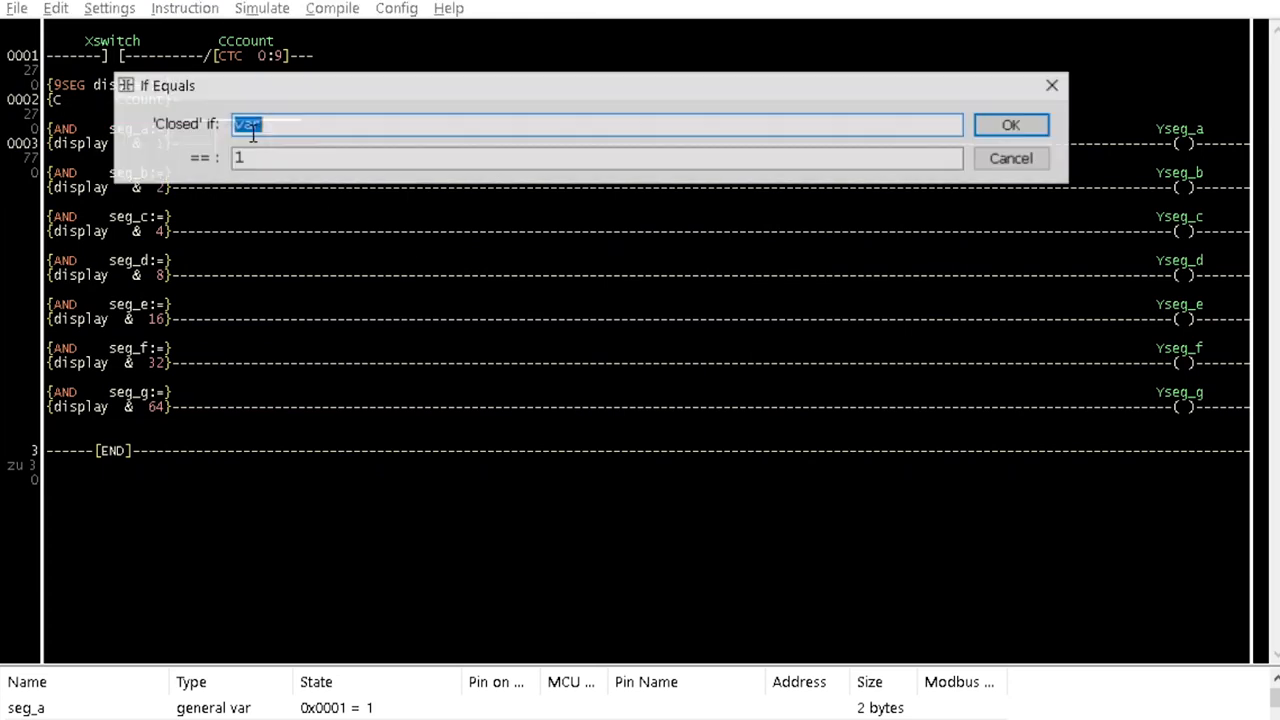
{"action": "type", "text": "seg_a"}
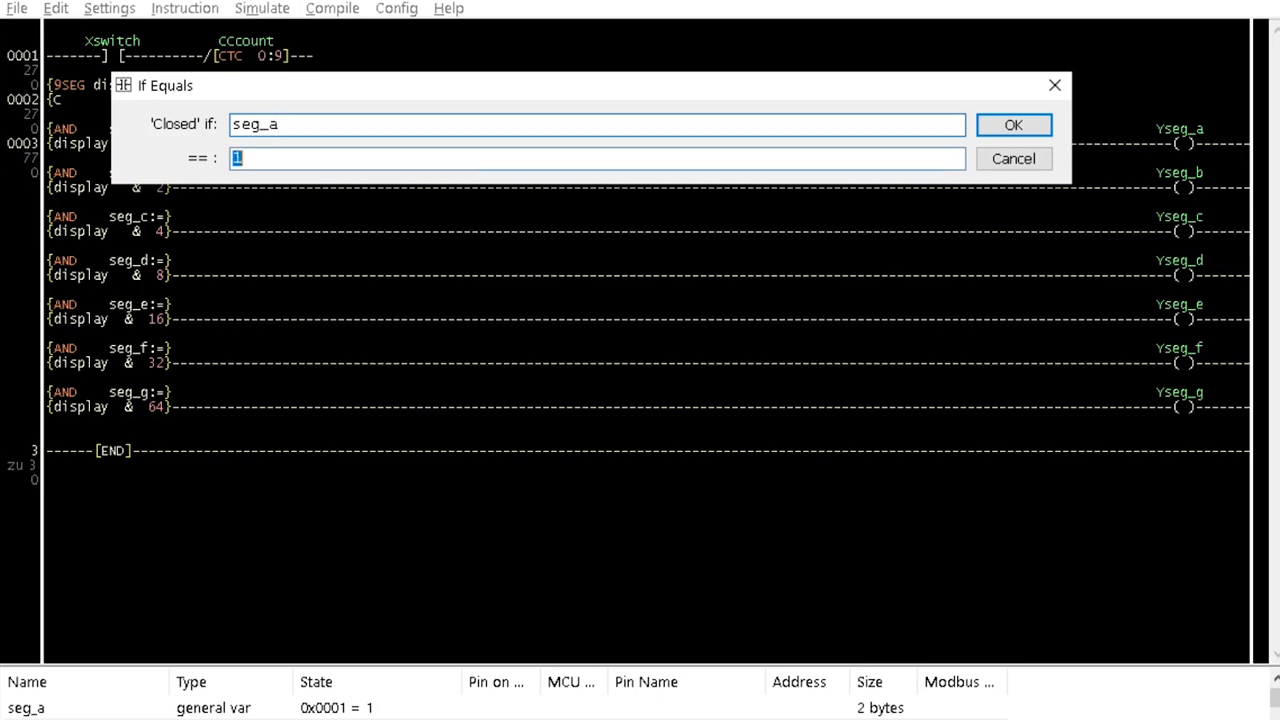
{"action": "left_click", "coordinate": [1012, 124]}
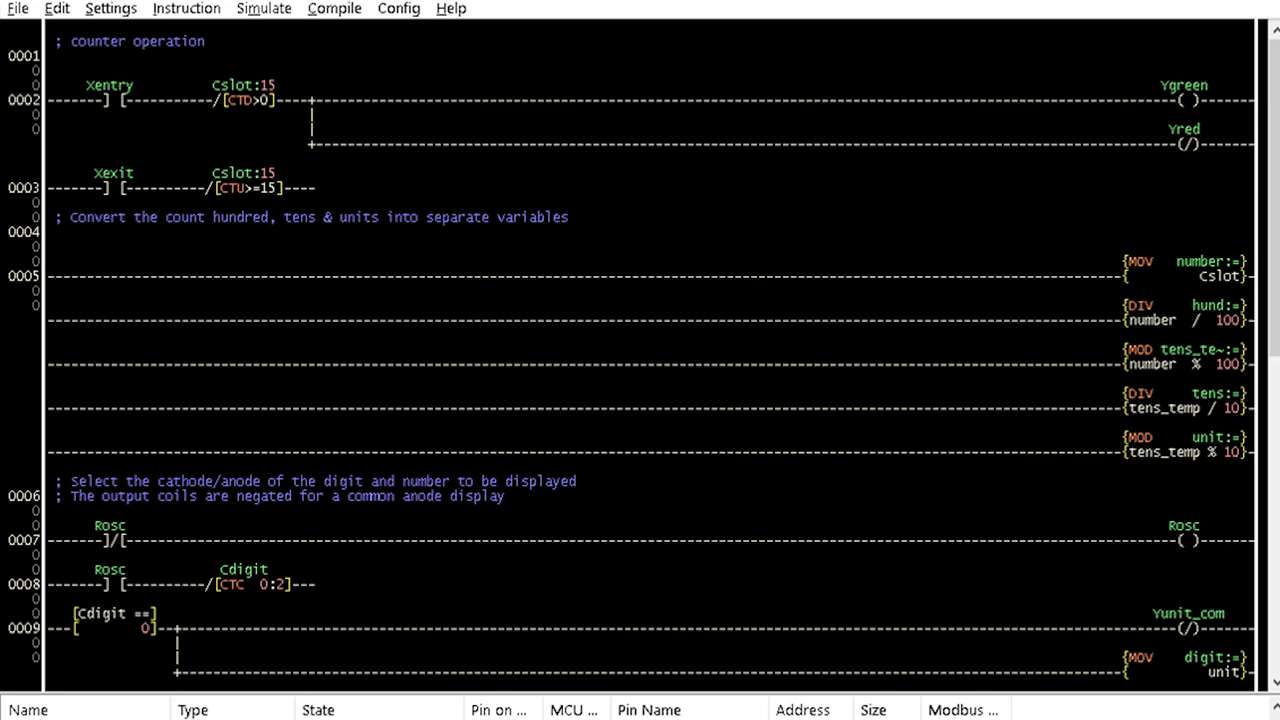
{"action": "left_click", "coordinate": [110, 98]}
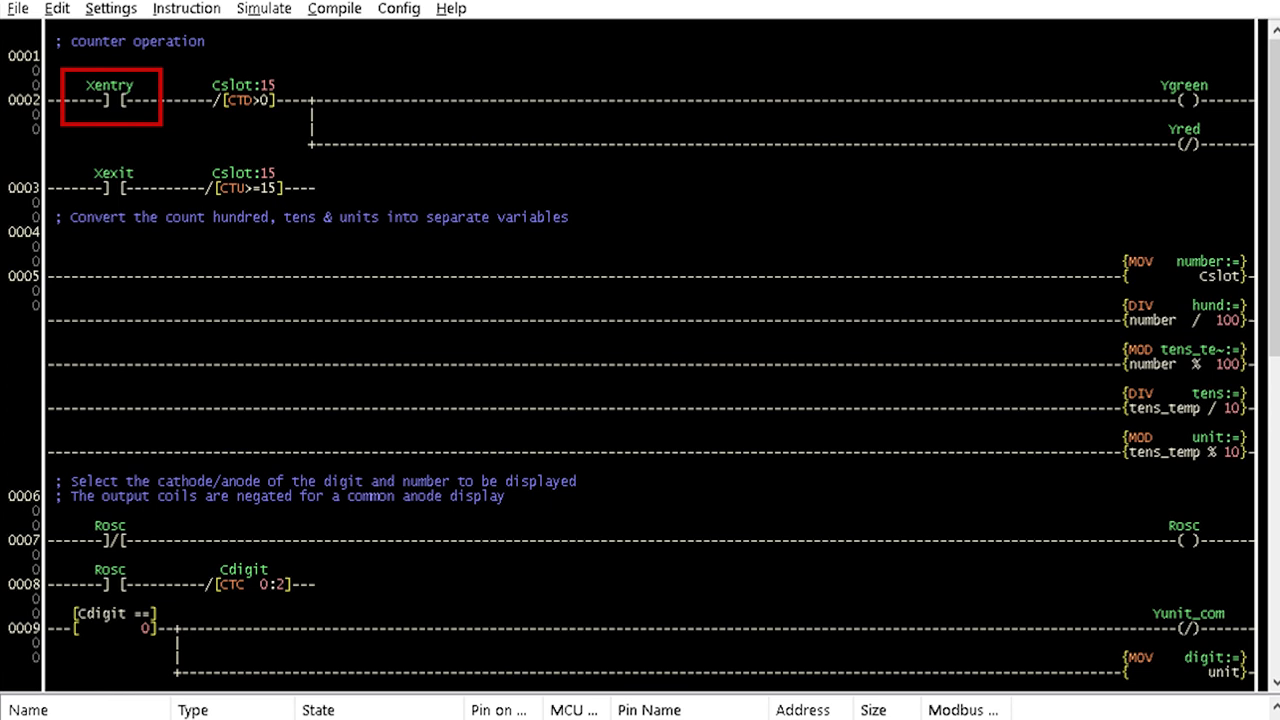
{"action": "left_click", "coordinate": [244, 100]}
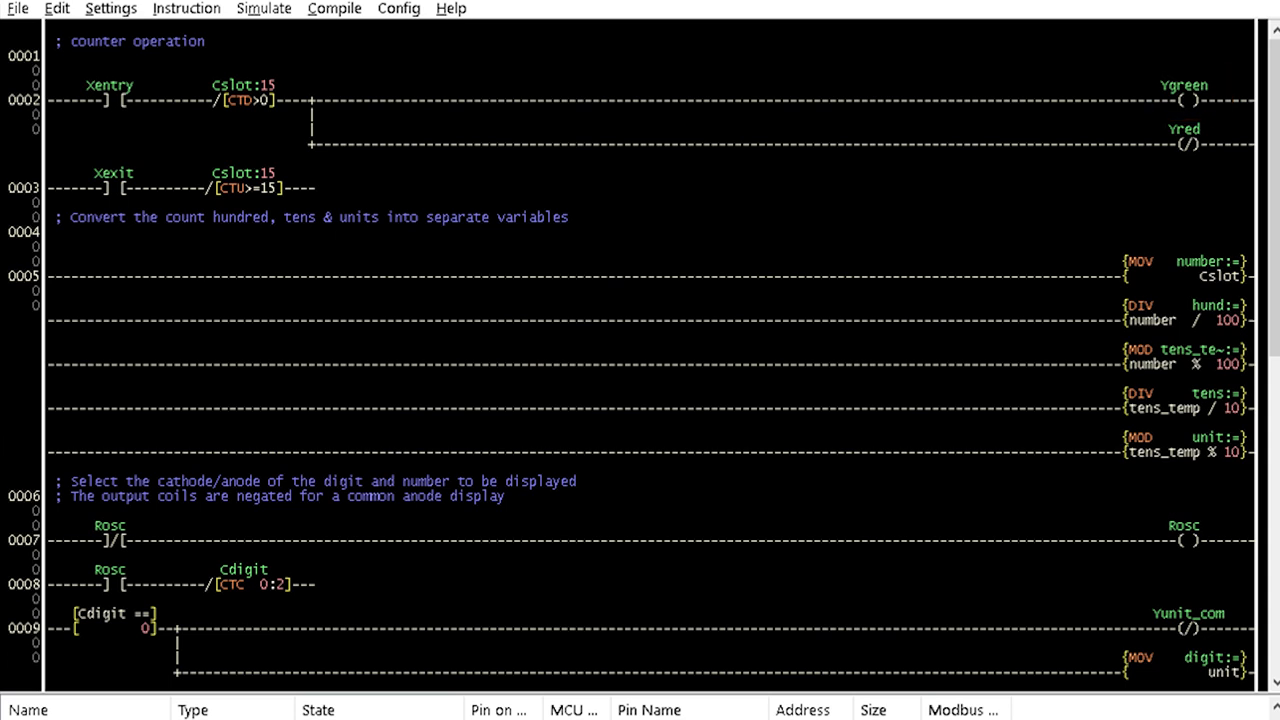
{"action": "left_click", "coordinate": [1190, 144]}
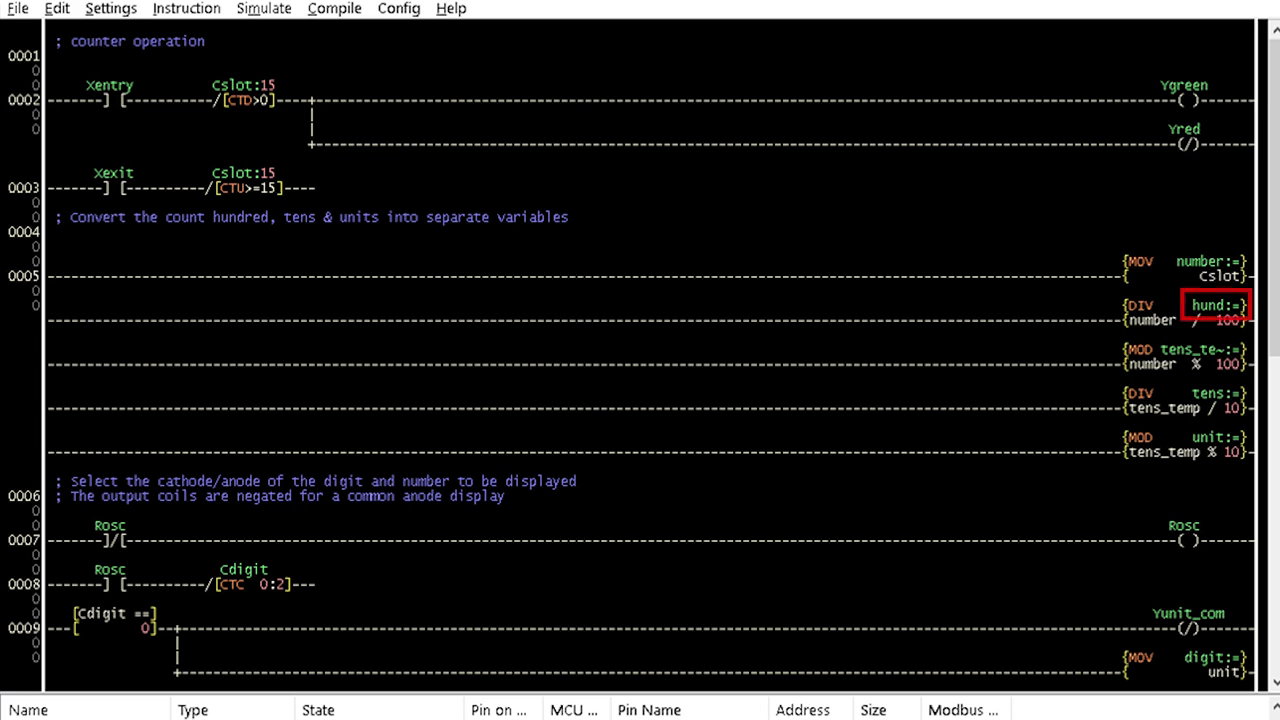
{"action": "scroll", "scroll_direction": "down", "scroll_amount": 3}
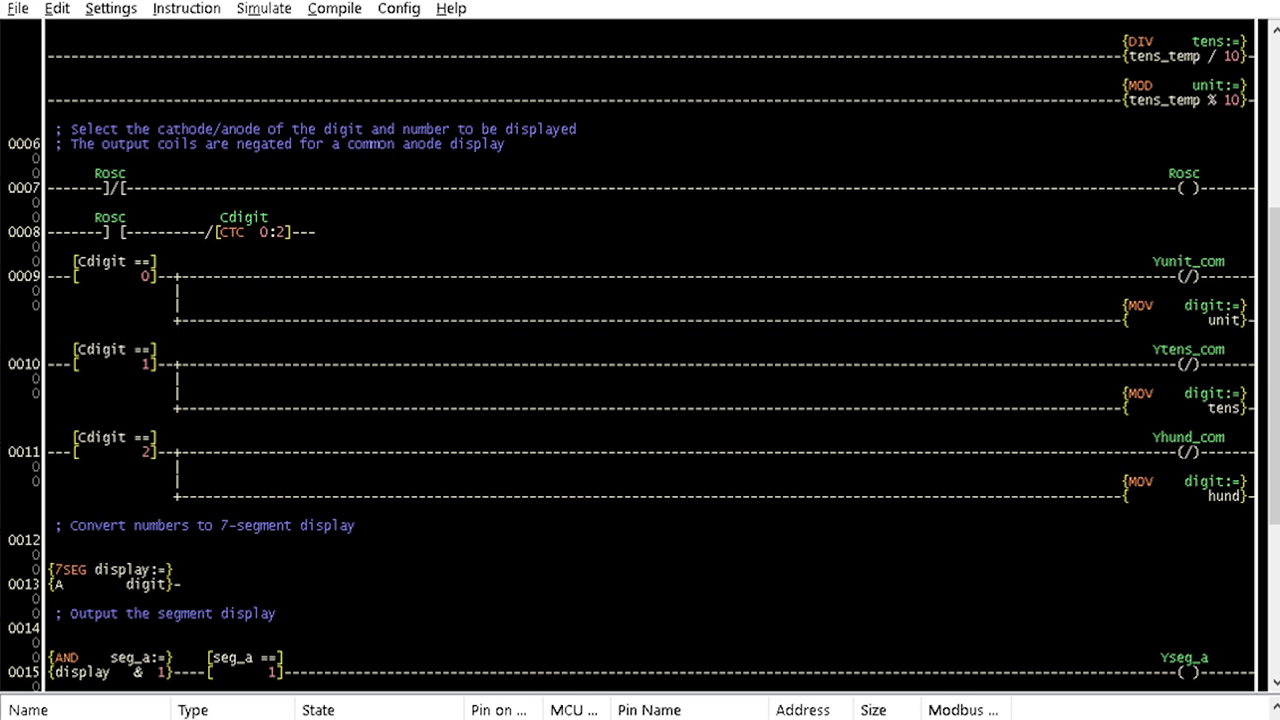
{"action": "left_click", "coordinate": [110, 576]}
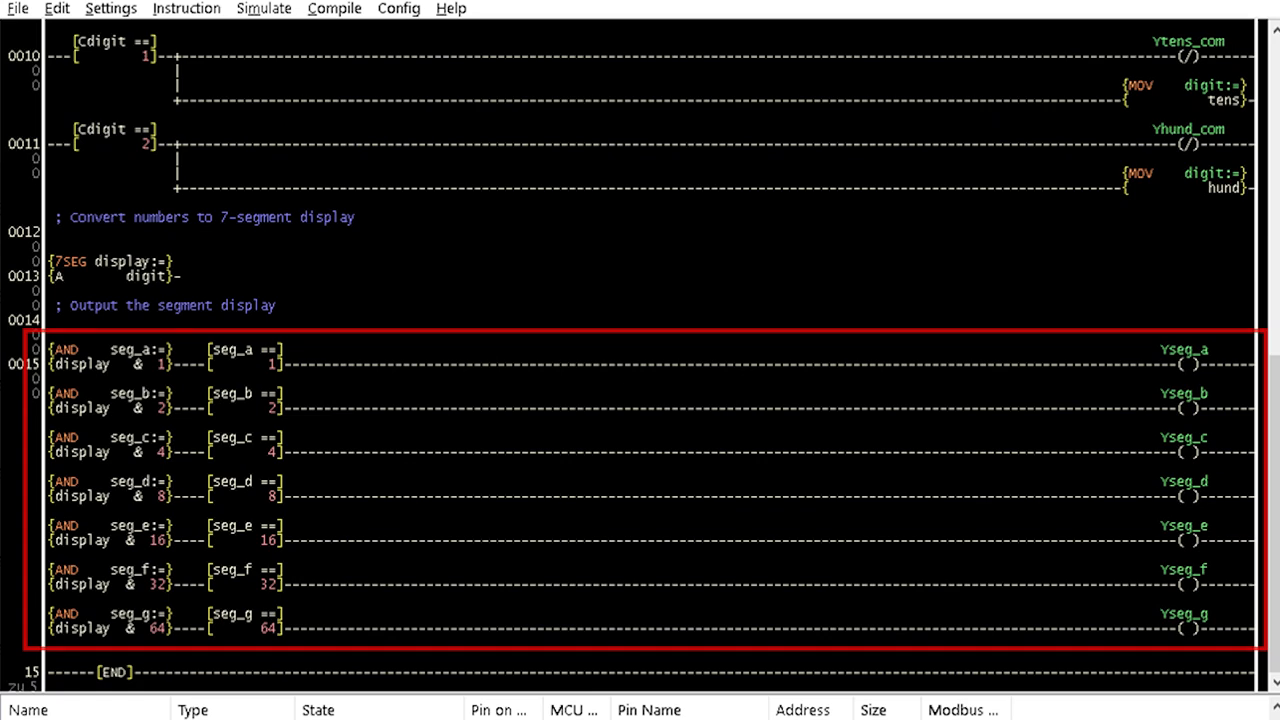
{"action": "left_click", "coordinate": [110, 8]}
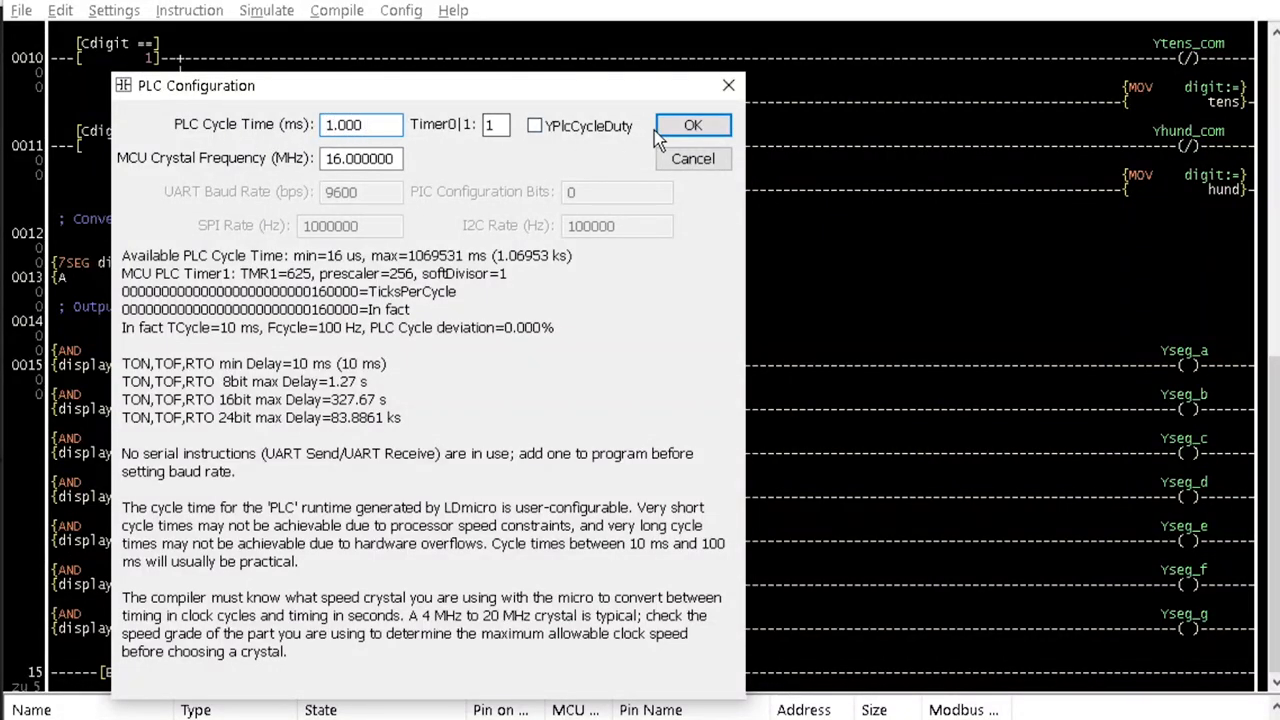
{"action": "left_click", "coordinate": [692, 124]}
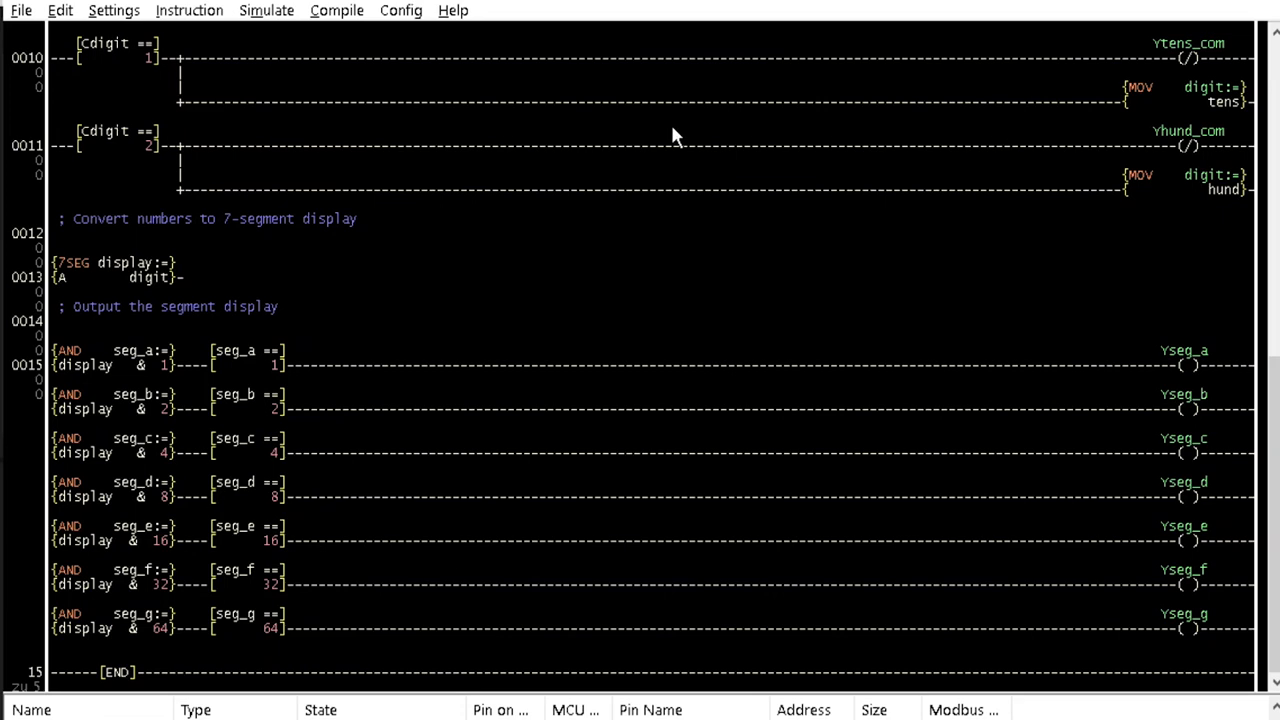